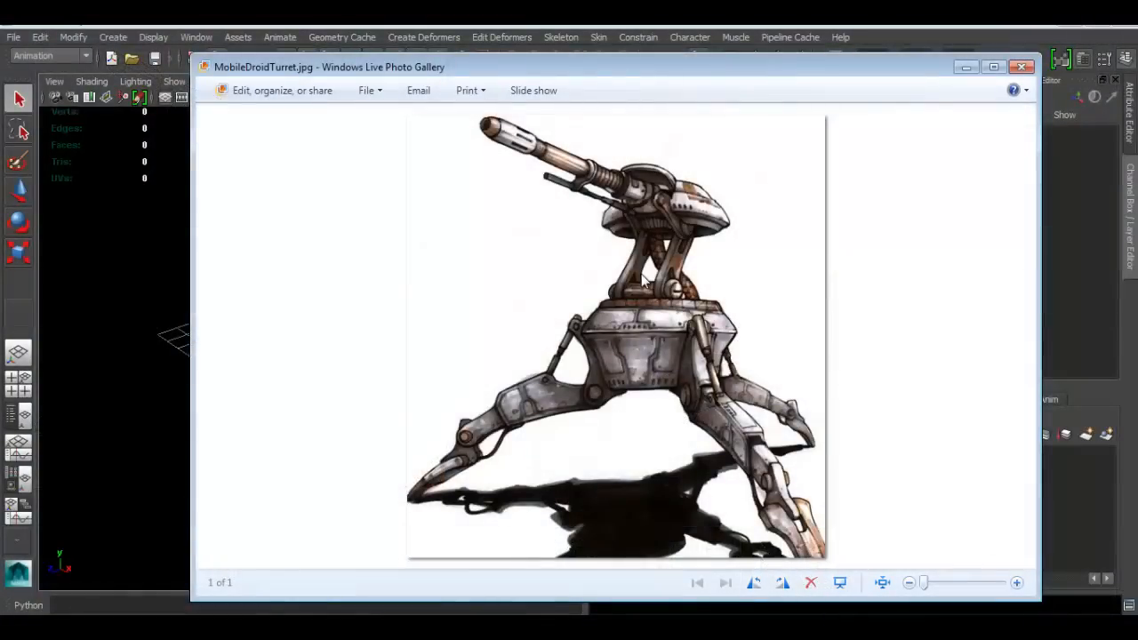
mouse_move(656, 83)
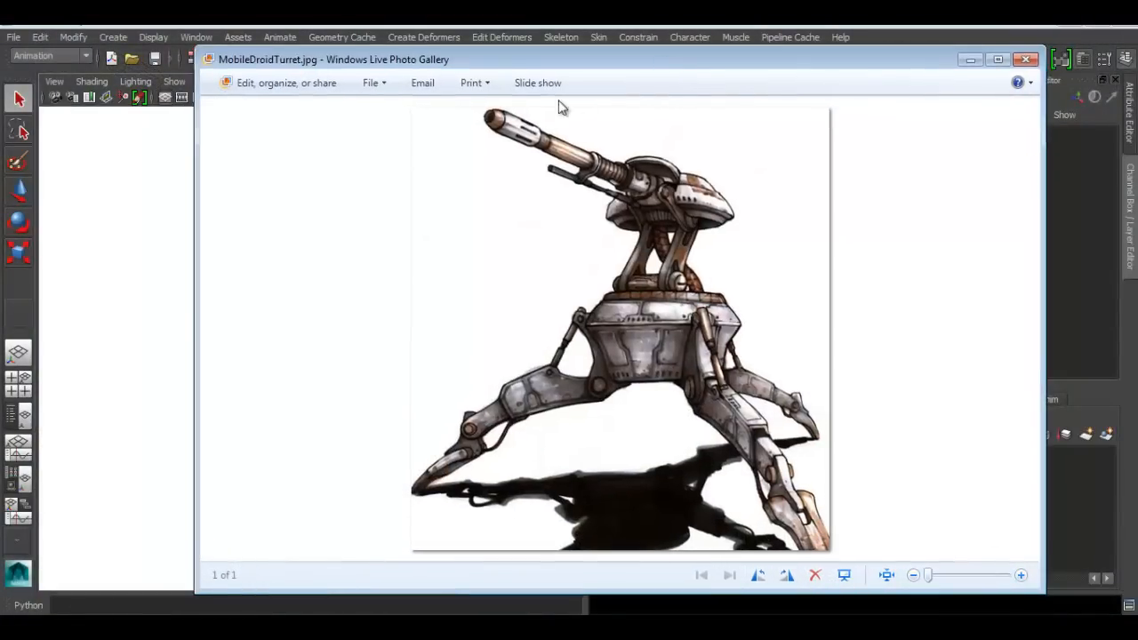
mouse_move(663, 296)
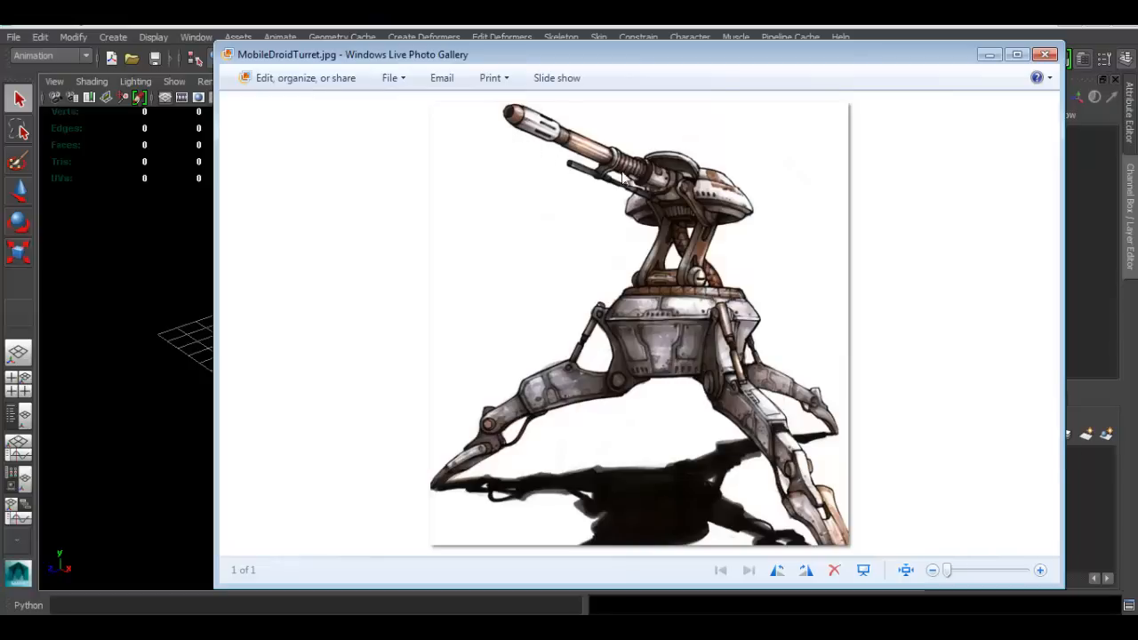
mouse_move(489, 332)
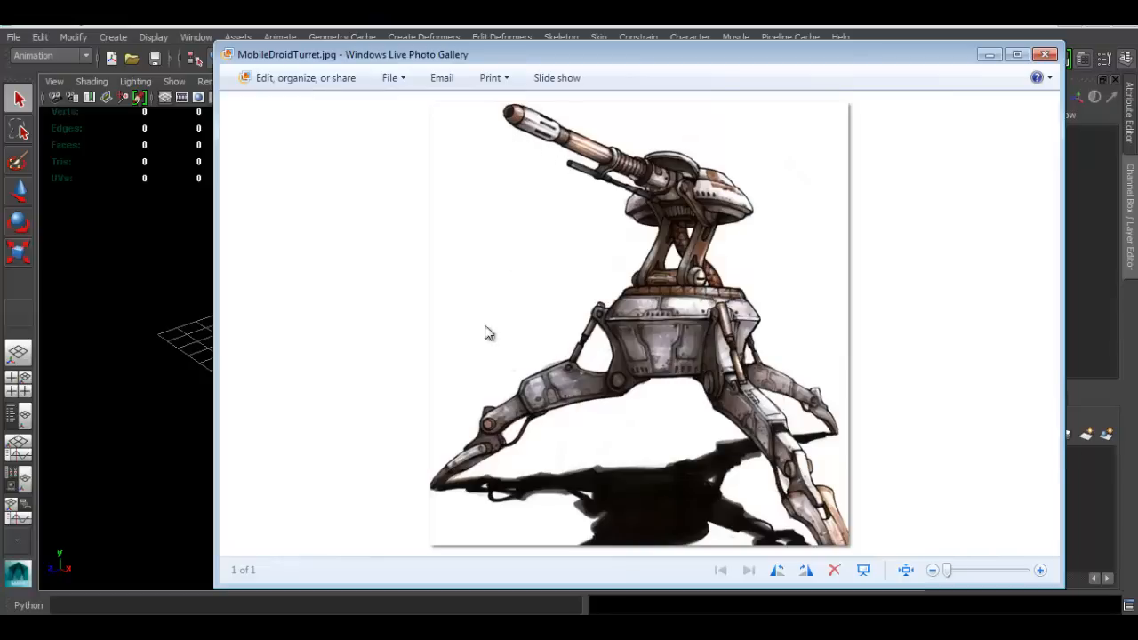
mouse_move(538, 336)
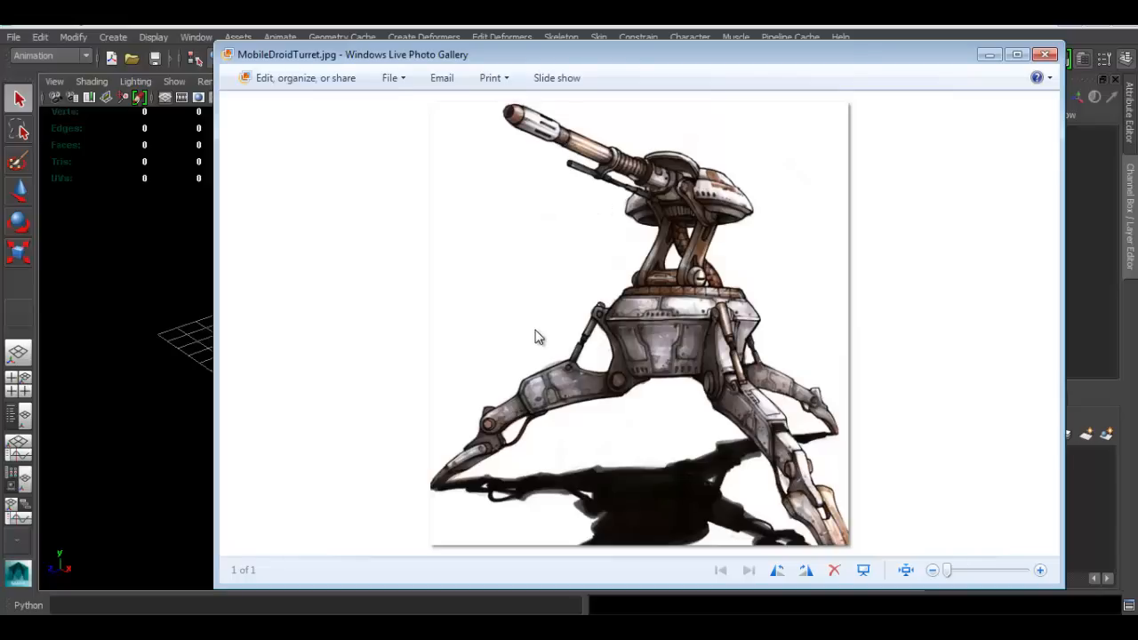
mouse_move(565, 289)
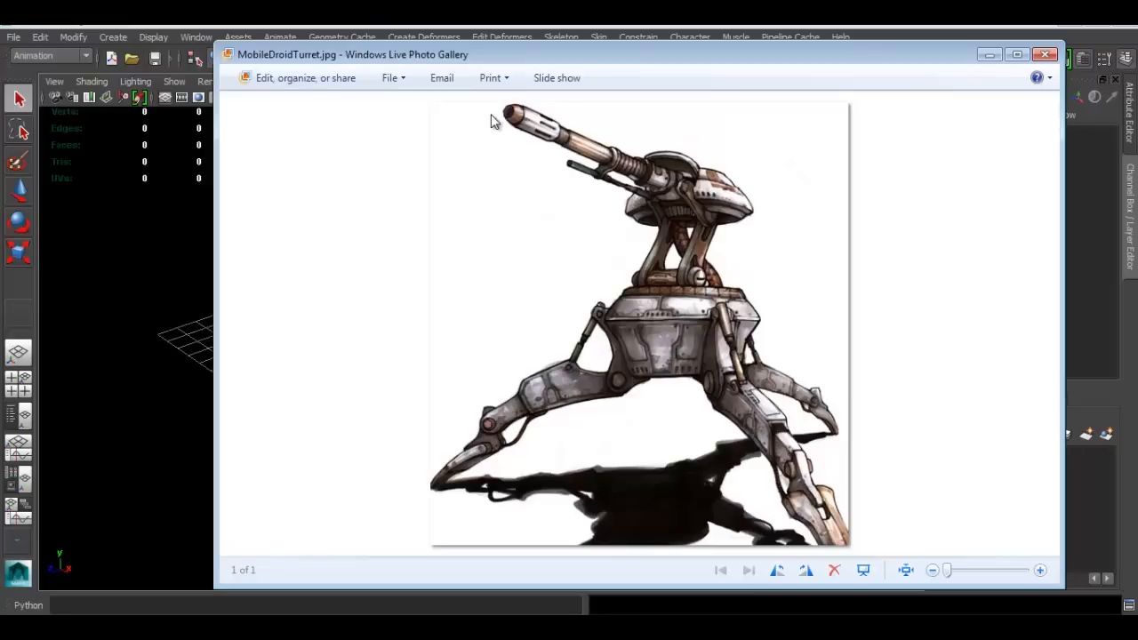
mouse_move(438, 106)
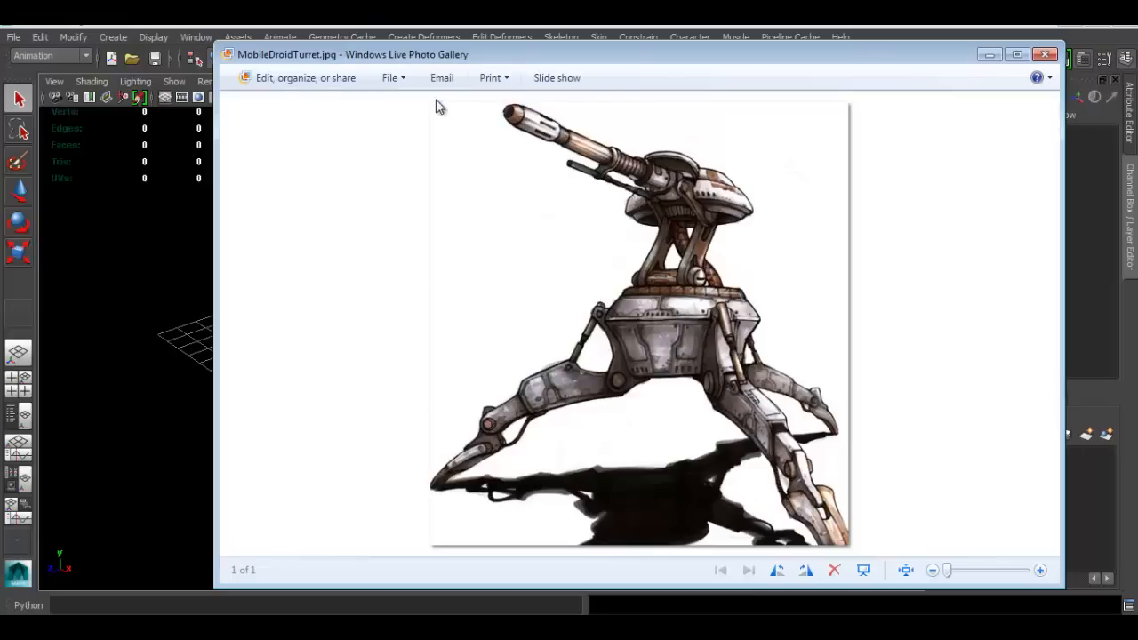
mouse_move(549, 278)
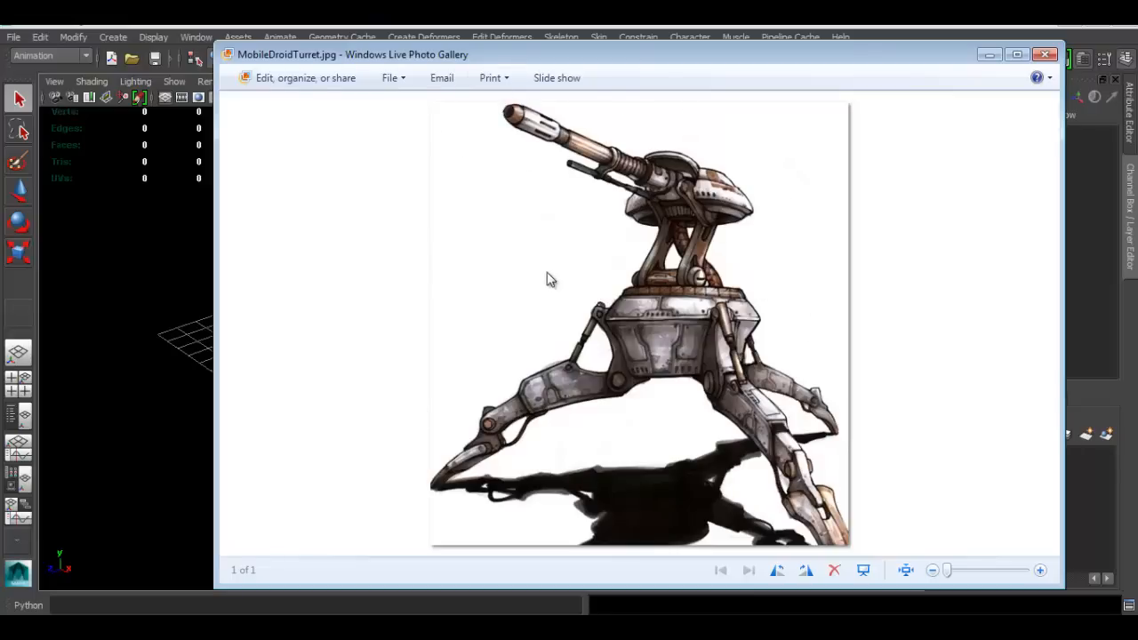
mouse_move(496, 111)
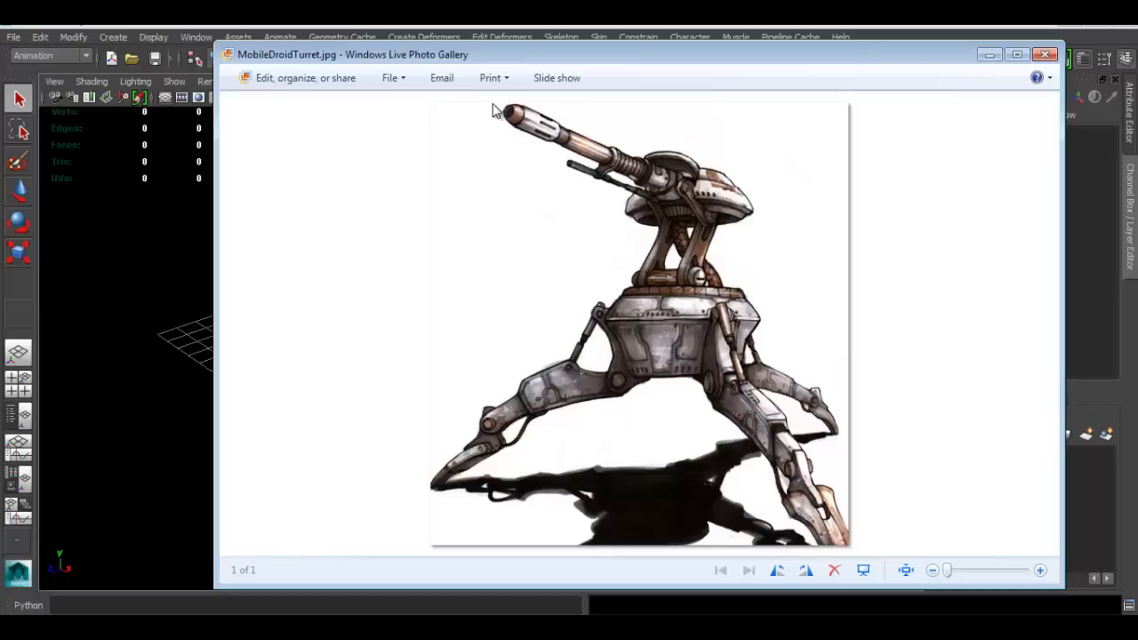
mouse_move(705, 205)
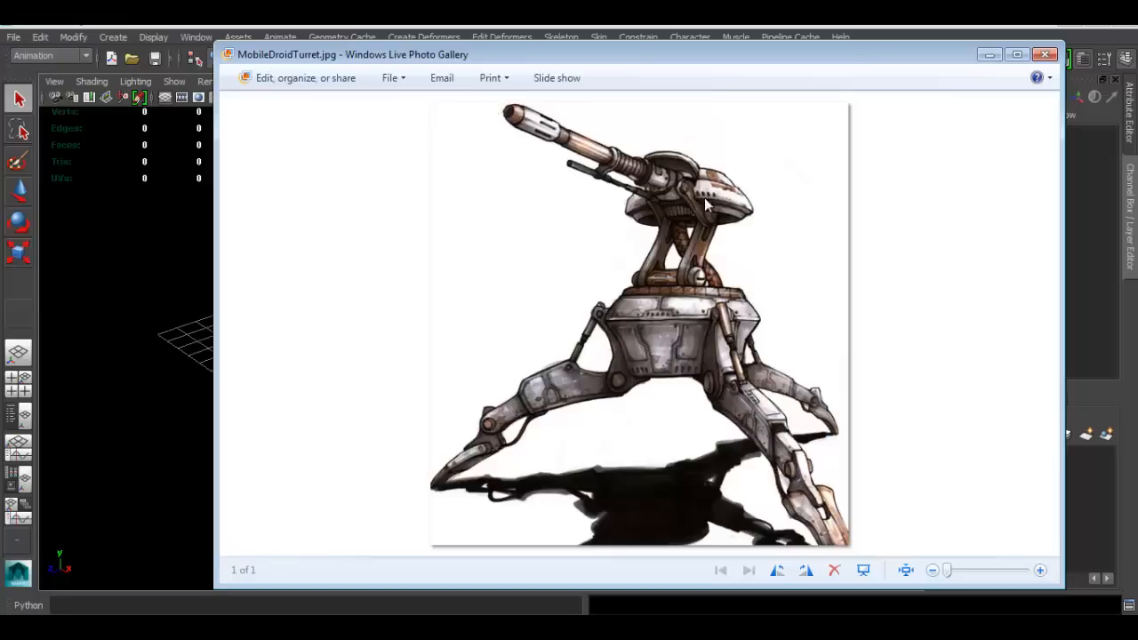
mouse_move(649, 142)
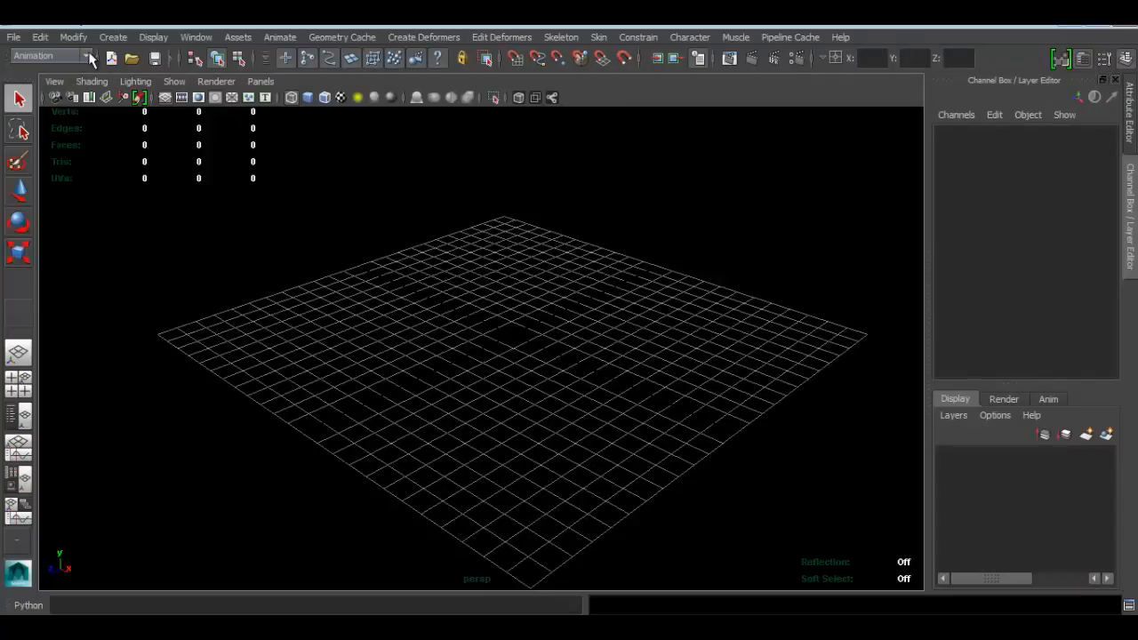
Switch Maya's menu set to Polygons for polygon modelling
click(51, 55)
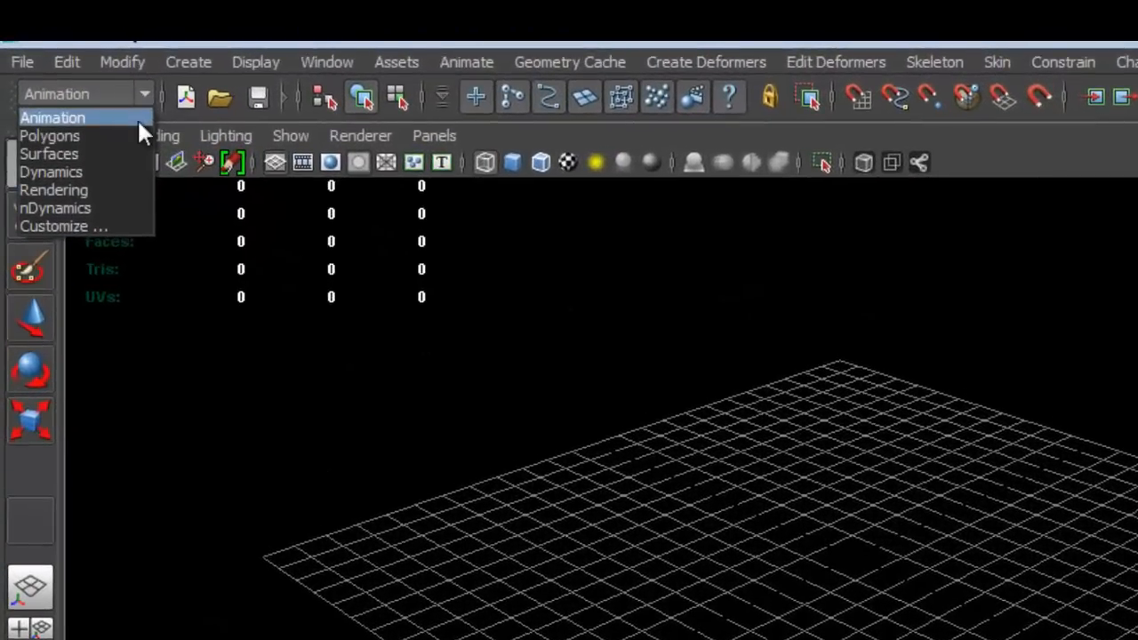
click(50, 135)
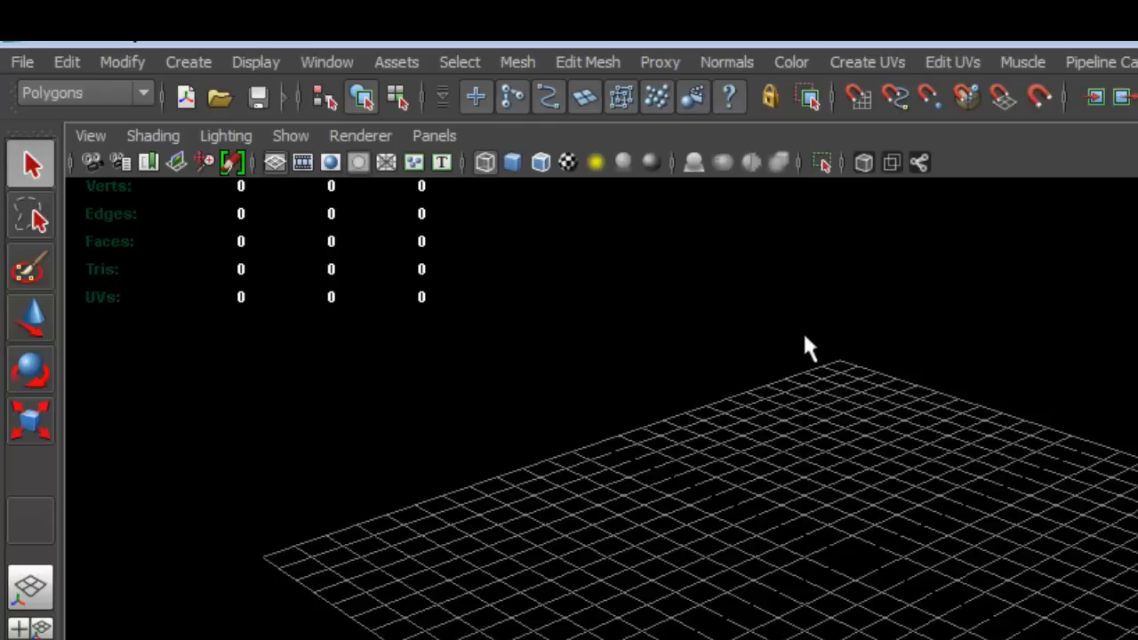
mouse_move(894, 511)
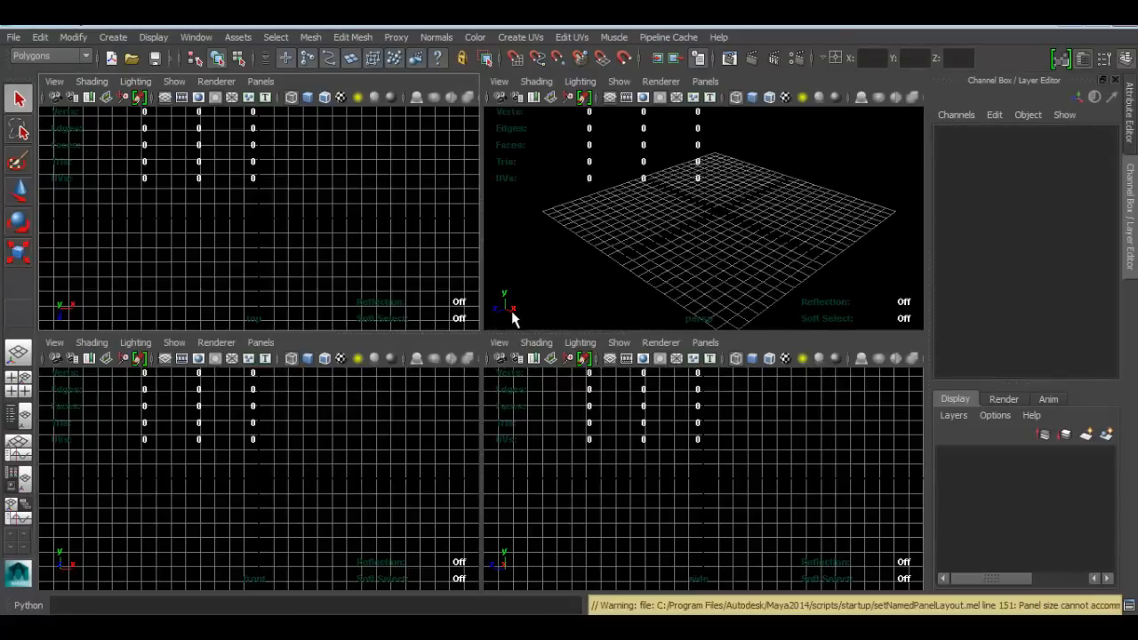
mouse_move(71, 387)
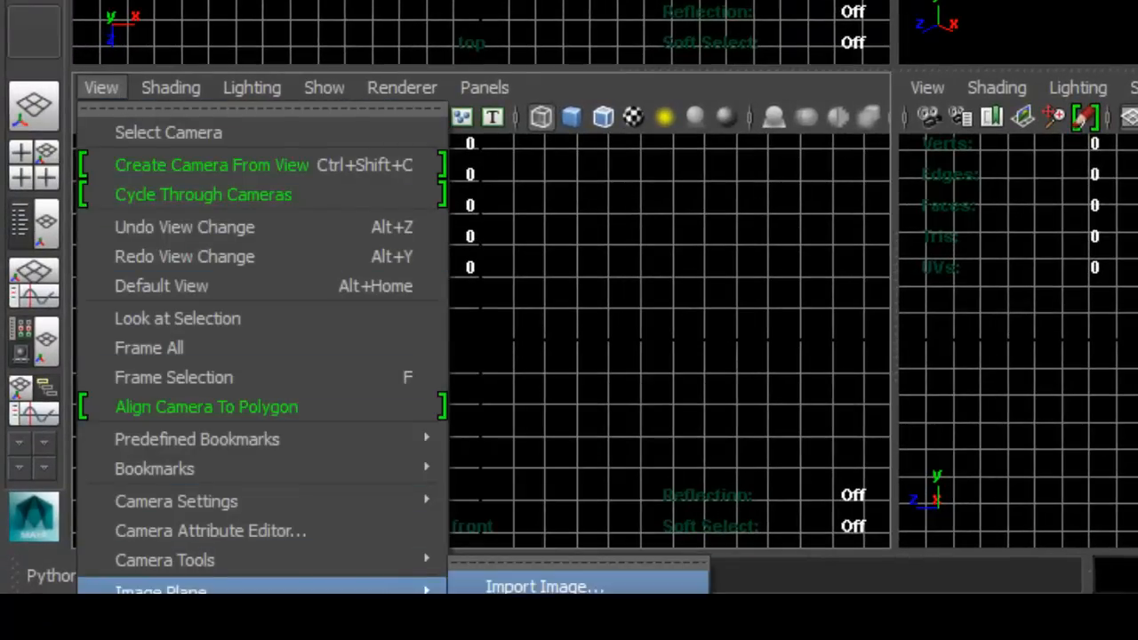
Import the turret picture as an image plane and set its alpha gain to 0.6
click(545, 586)
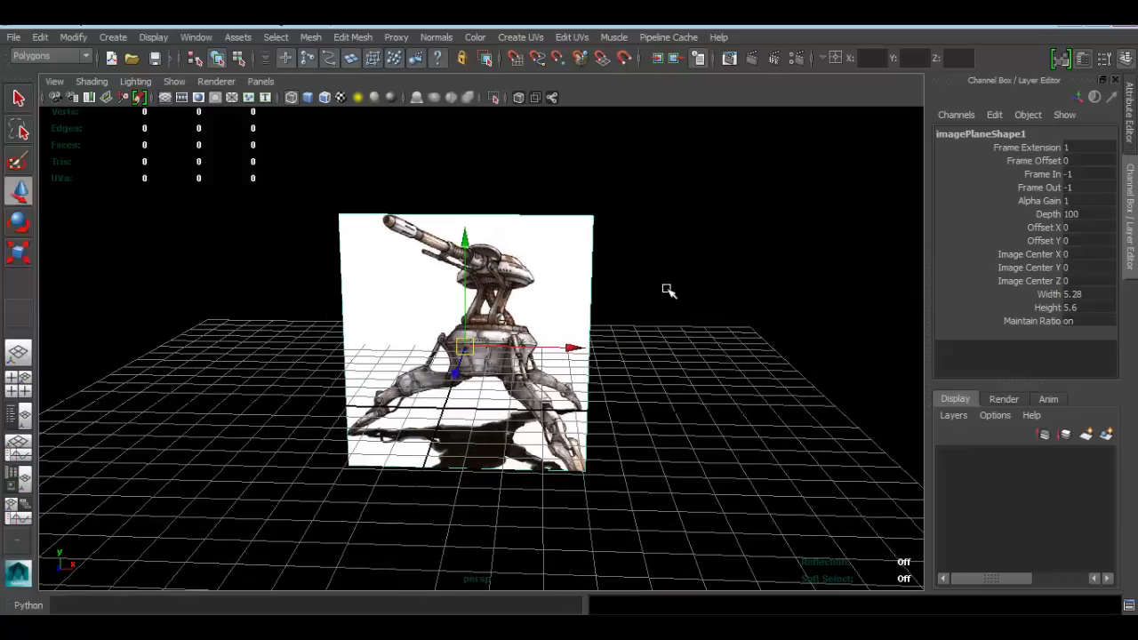
drag(670, 291, 836, 233)
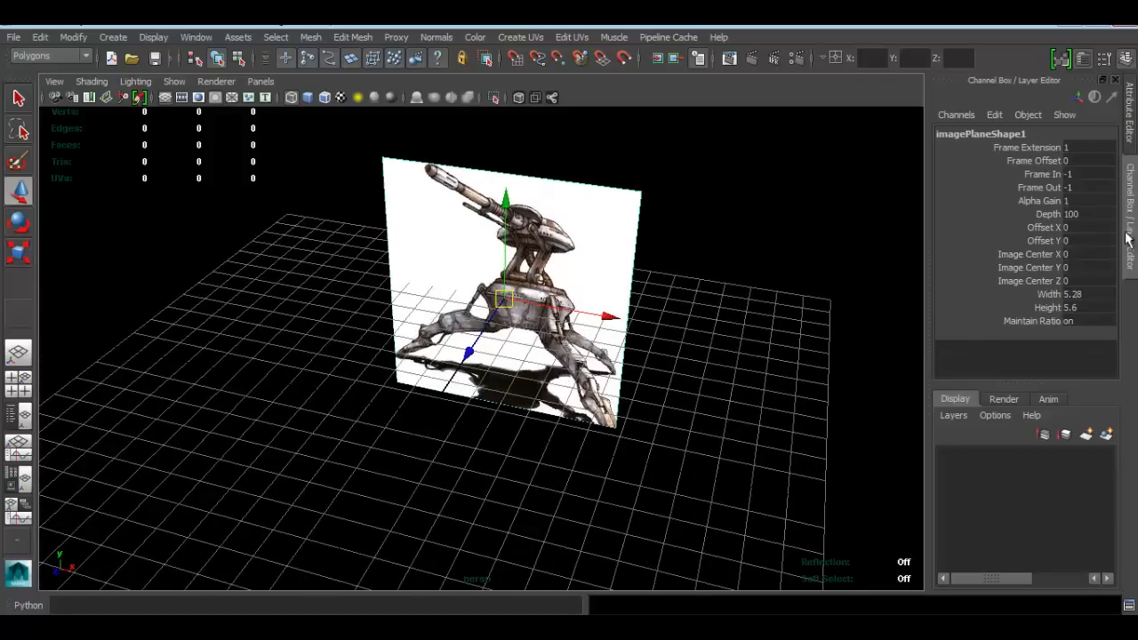
mouse_move(696, 214)
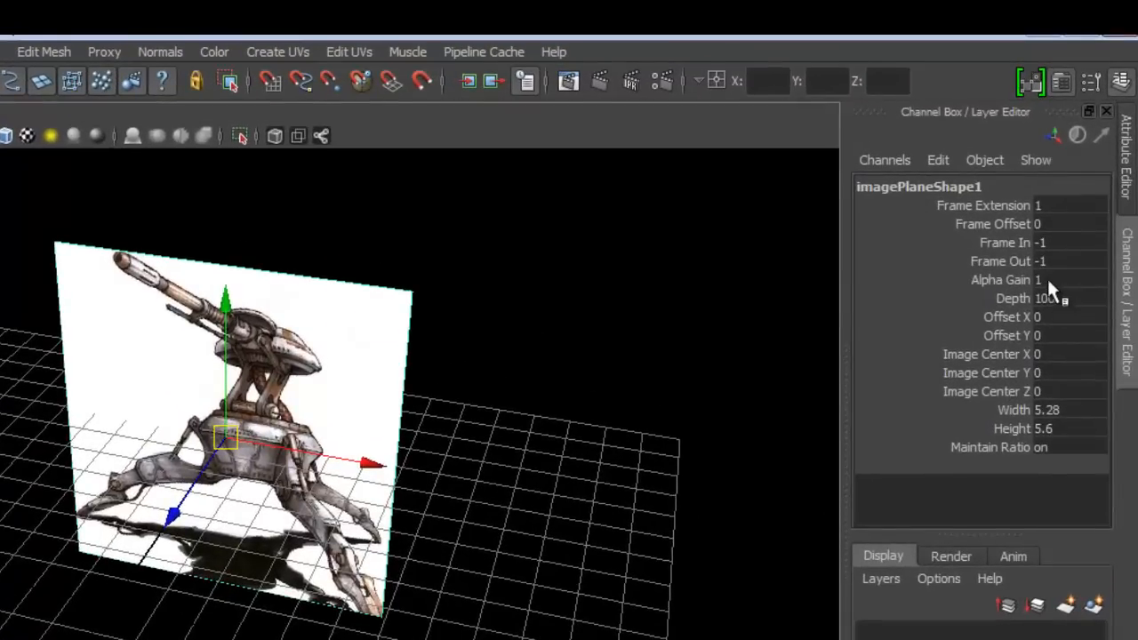
click(1067, 279)
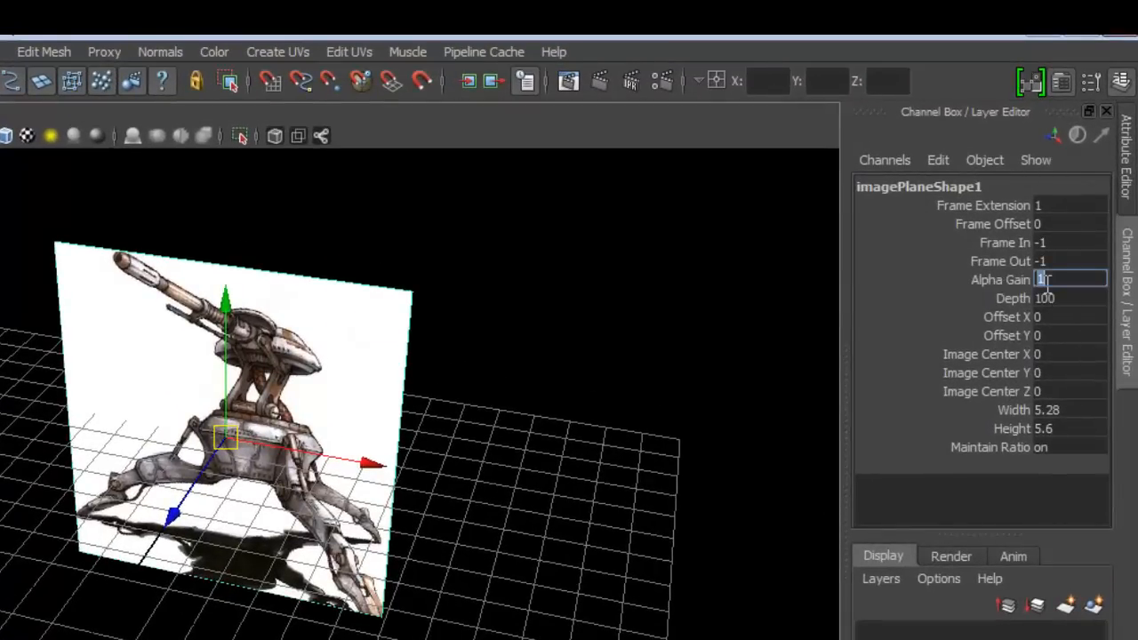
text(0.6)
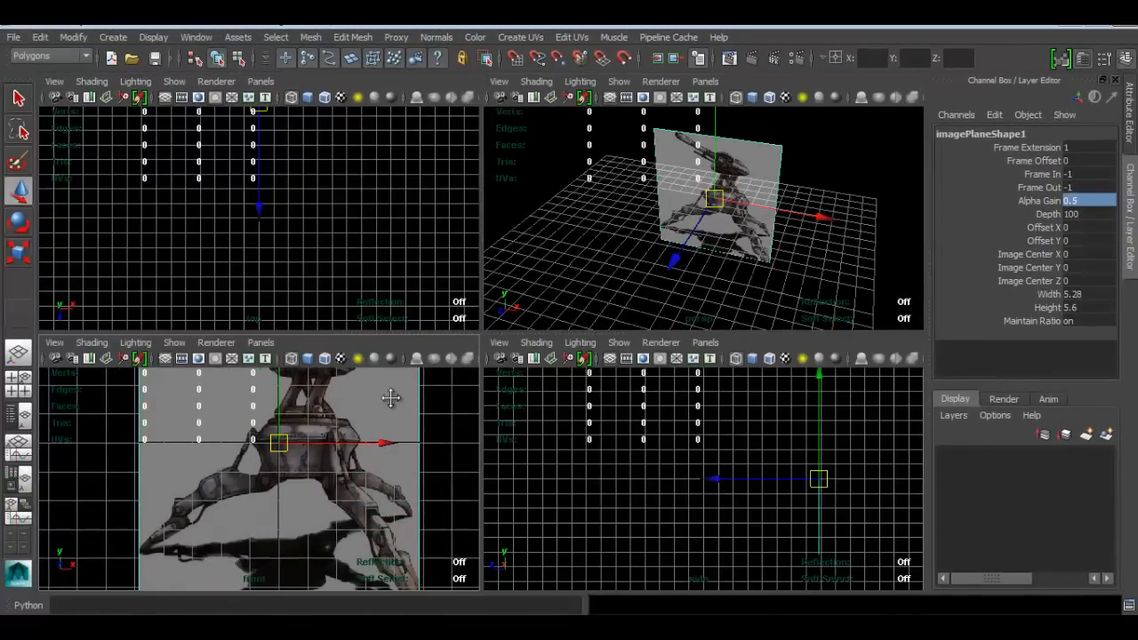
mouse_move(727, 209)
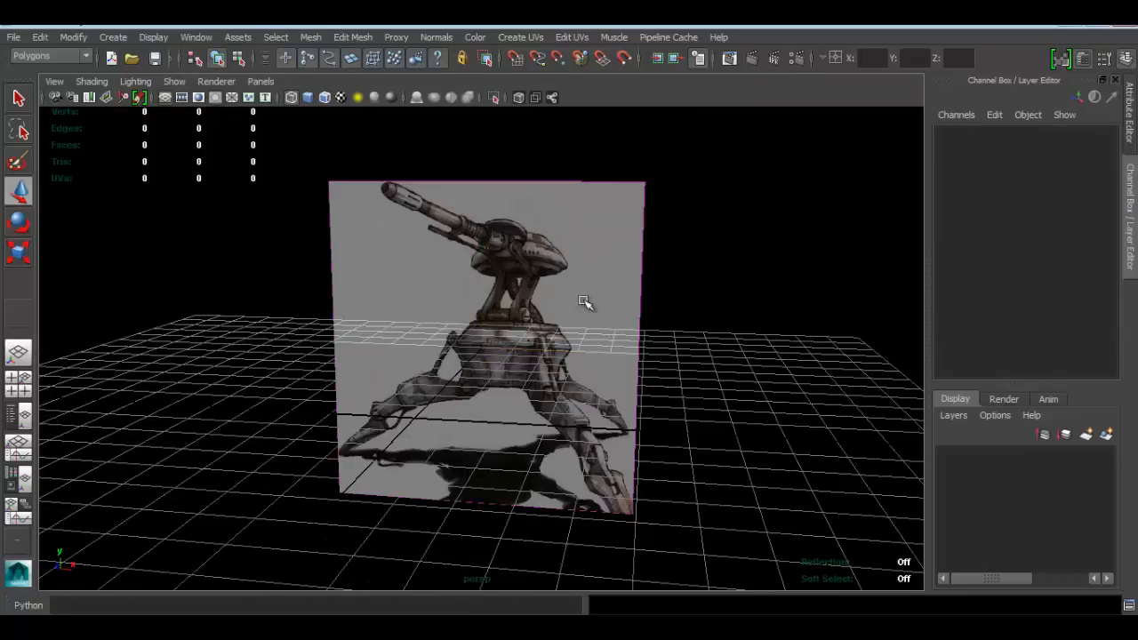
drag(582, 302, 488, 320)
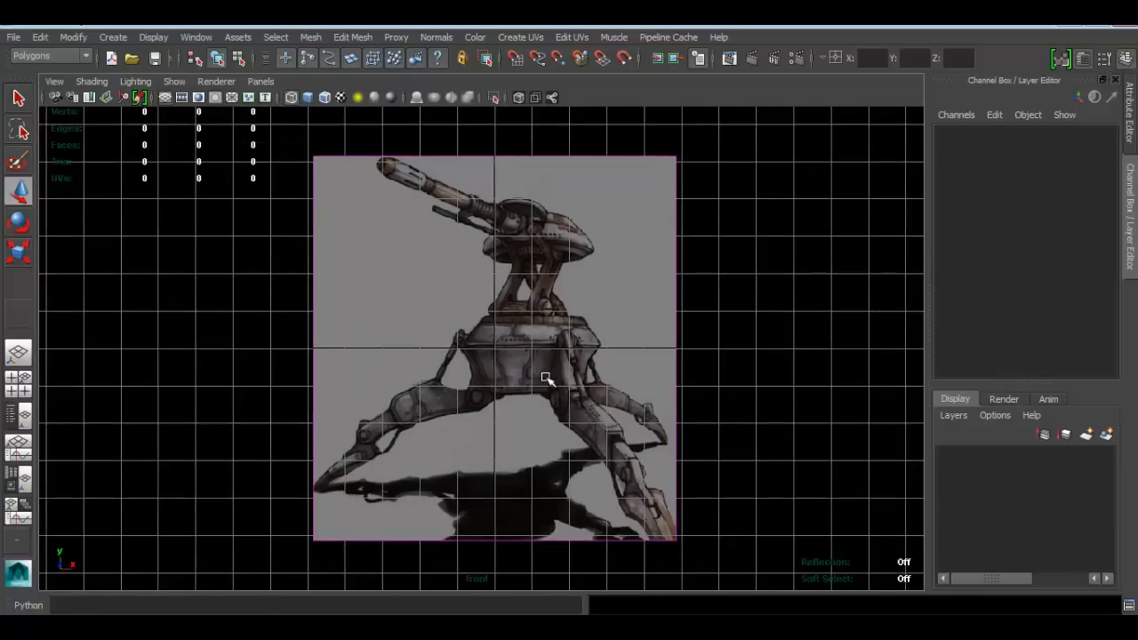
mouse_move(562, 327)
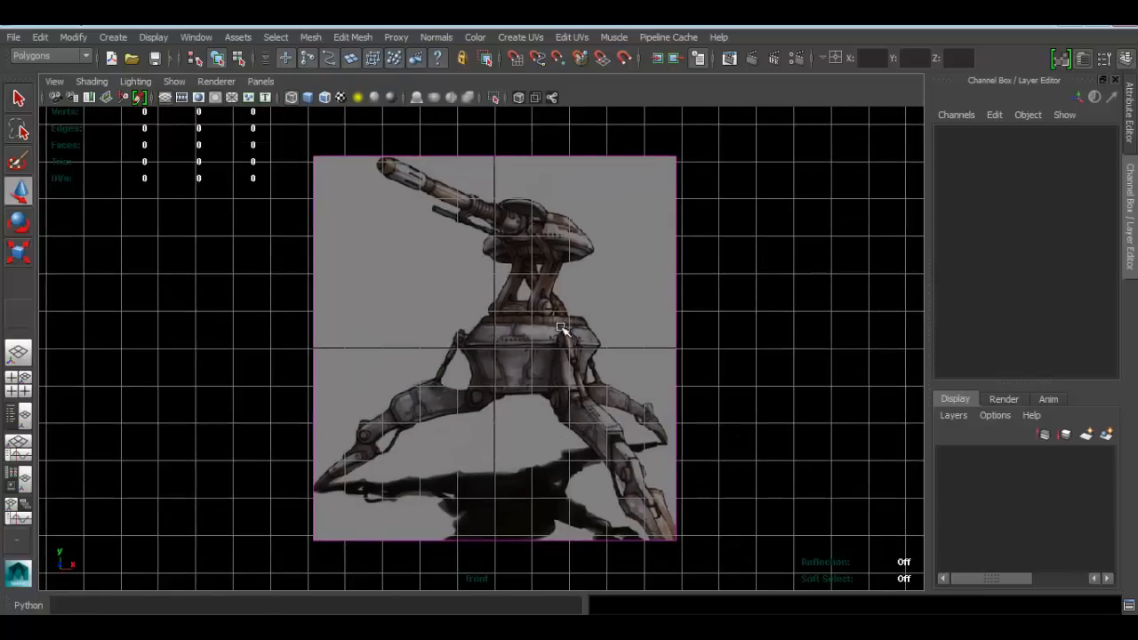
drag(560, 329, 564, 249)
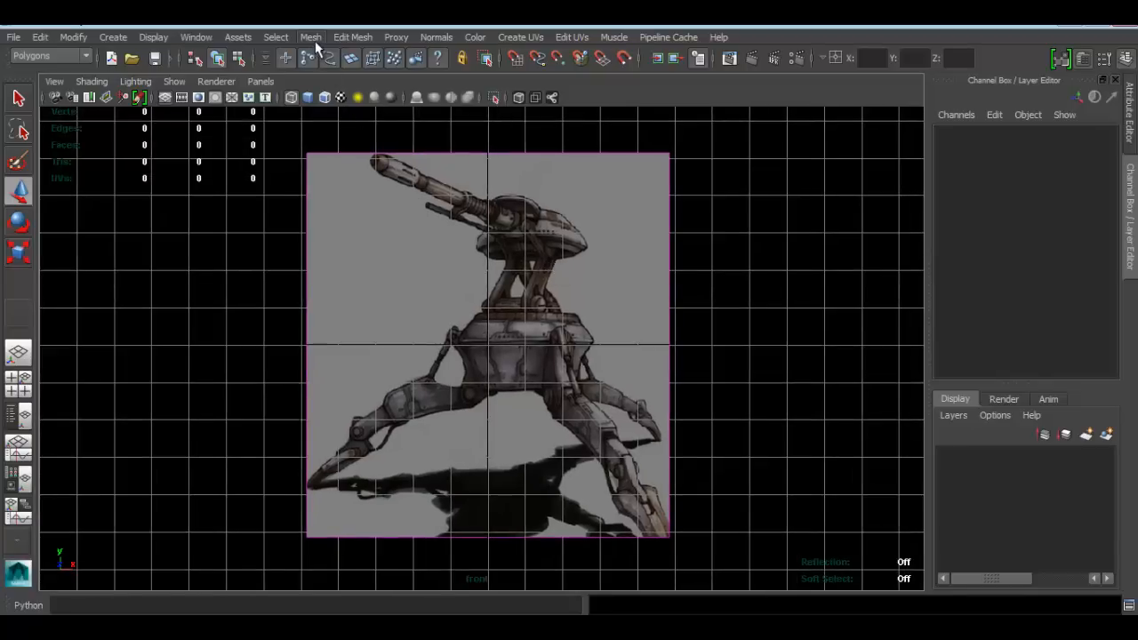
mouse_move(343, 42)
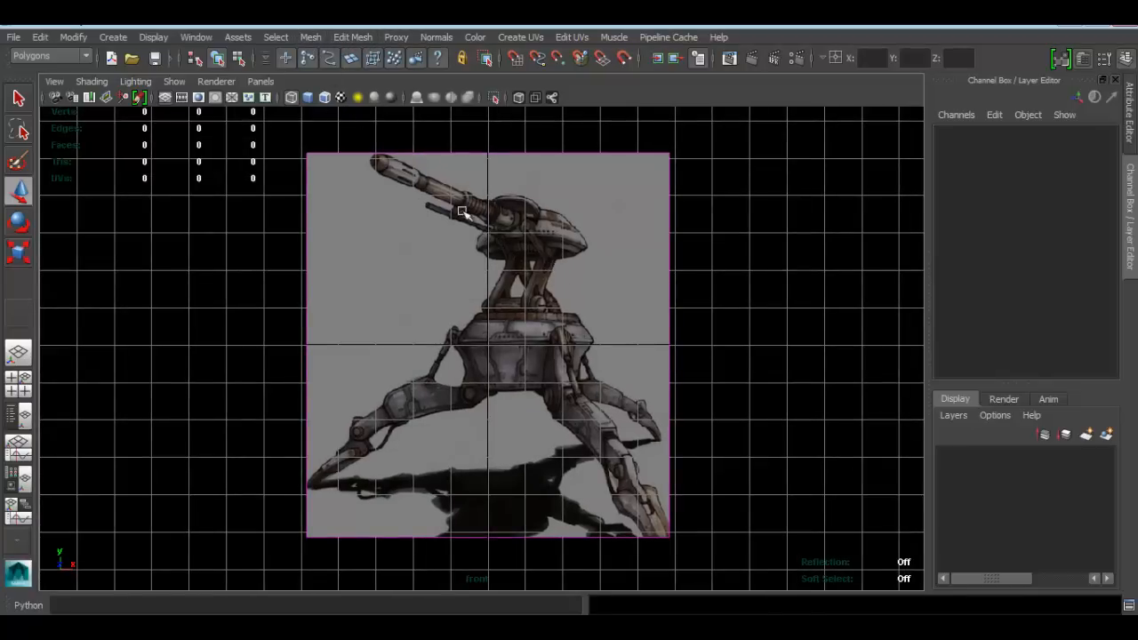
click(353, 36)
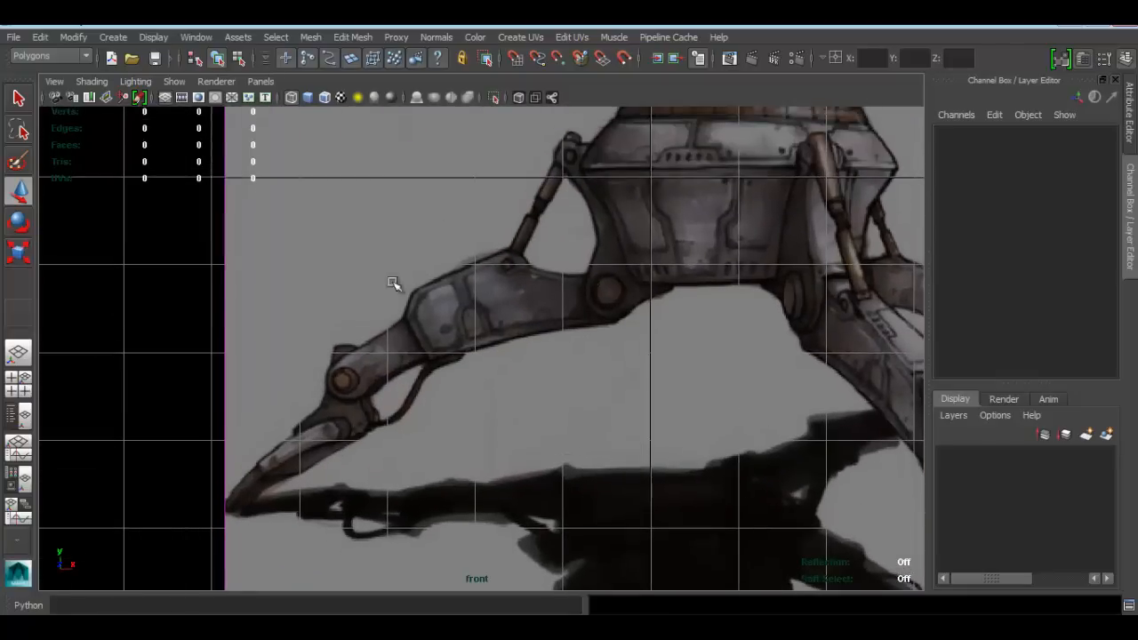
mouse_move(394, 382)
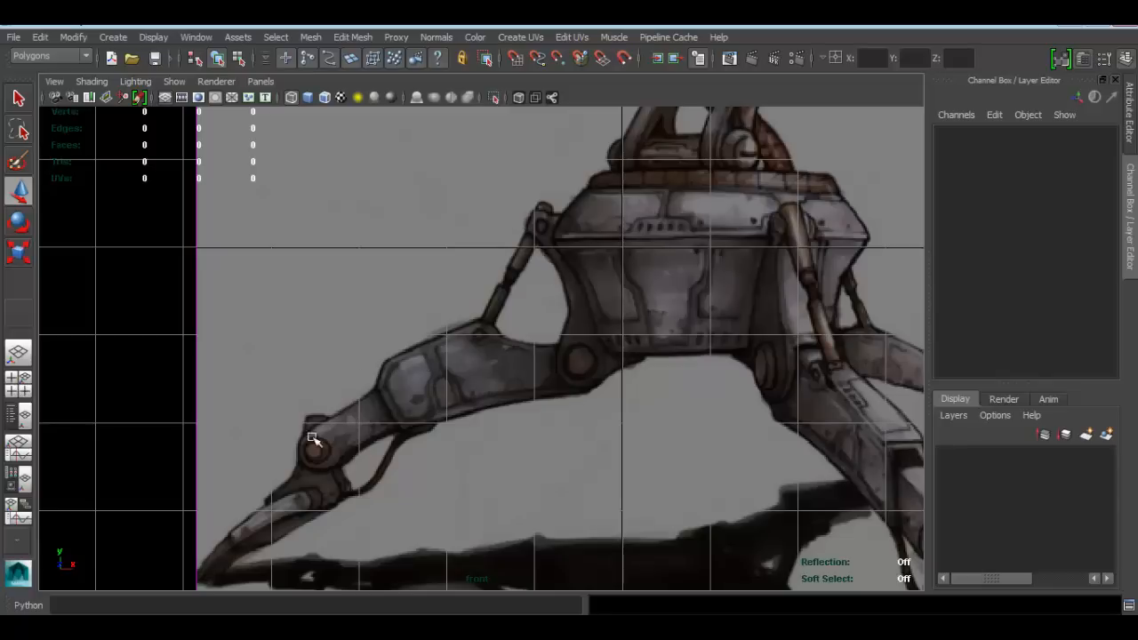
mouse_move(399, 372)
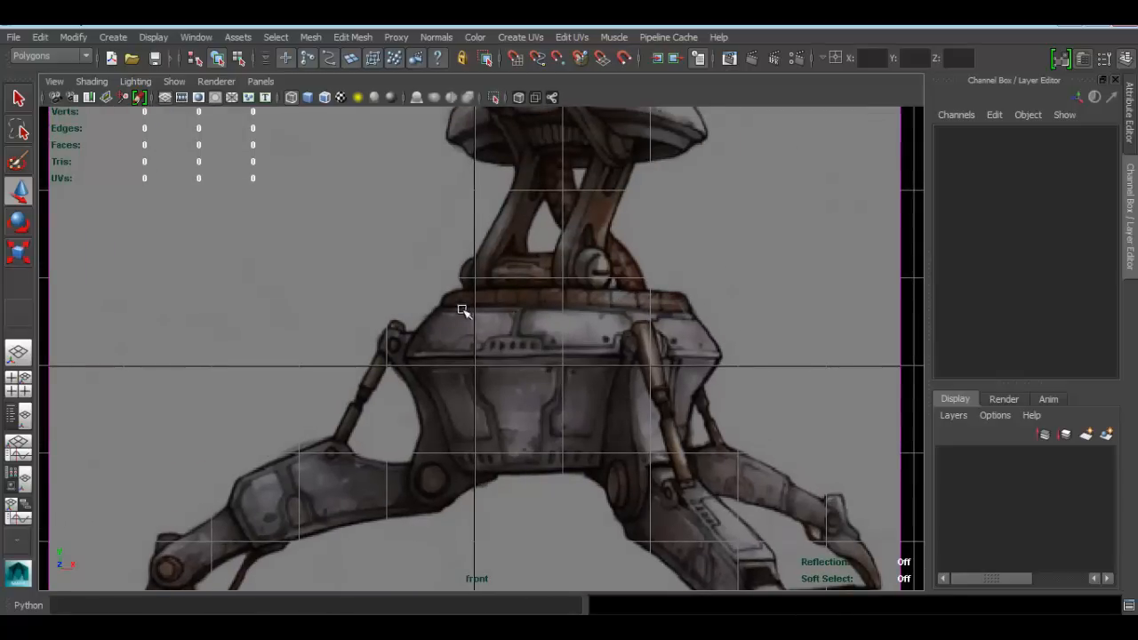
mouse_move(381, 358)
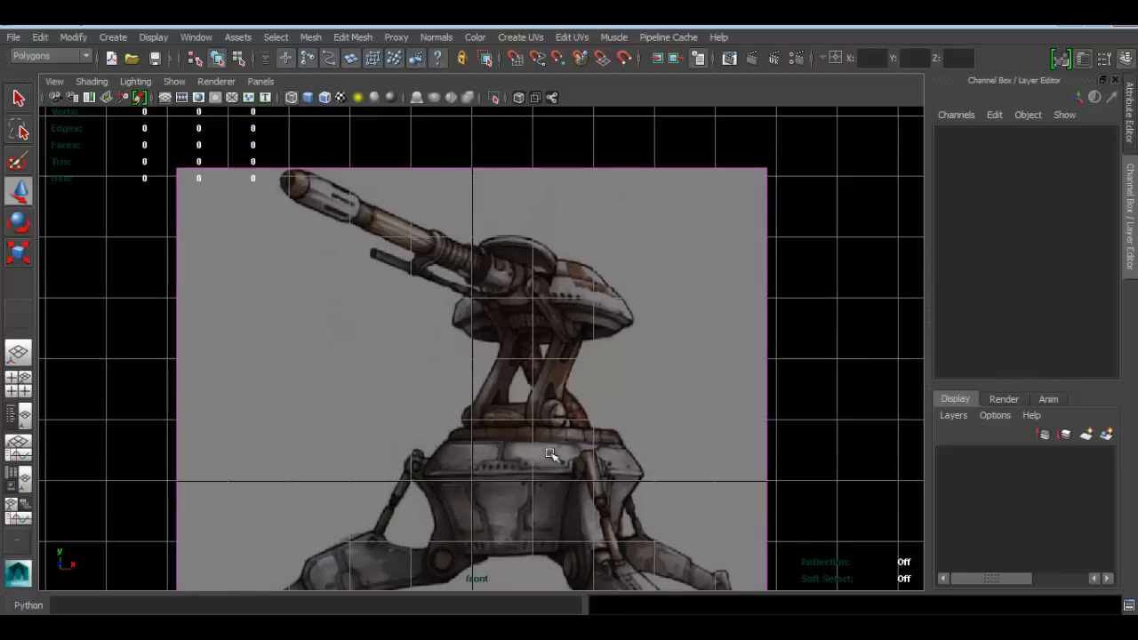
mouse_move(511, 385)
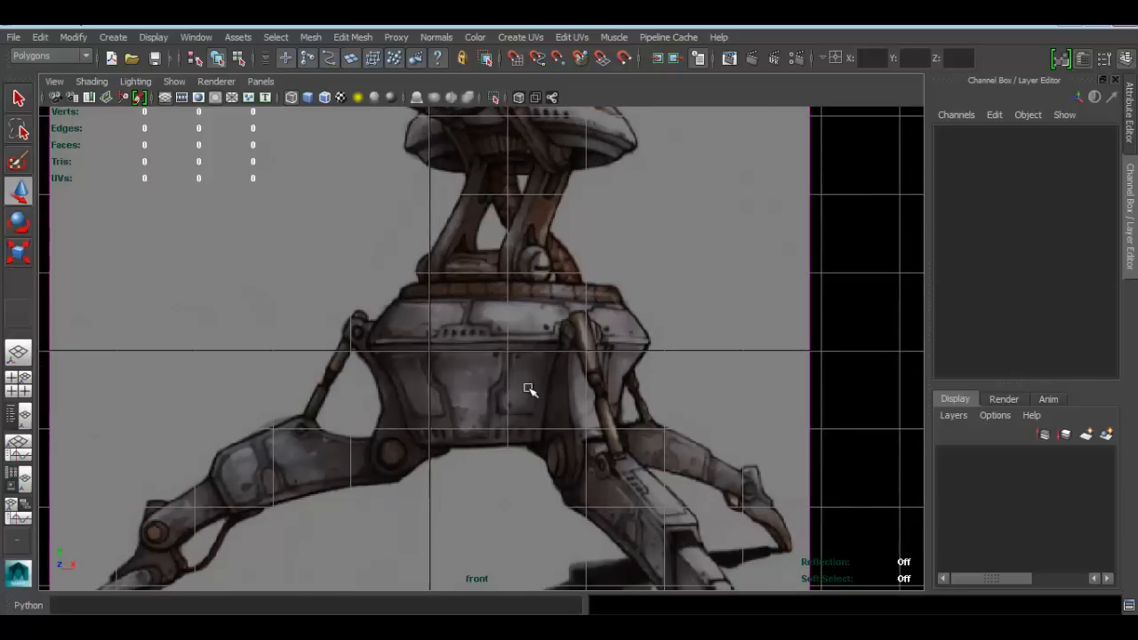
mouse_move(496, 334)
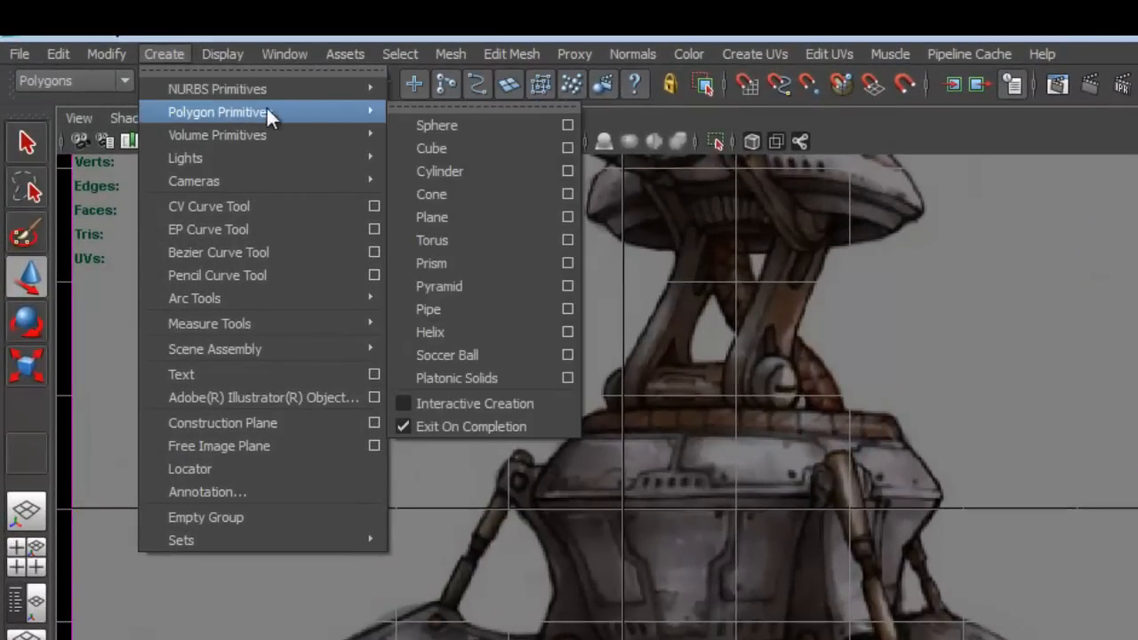
mouse_move(440, 171)
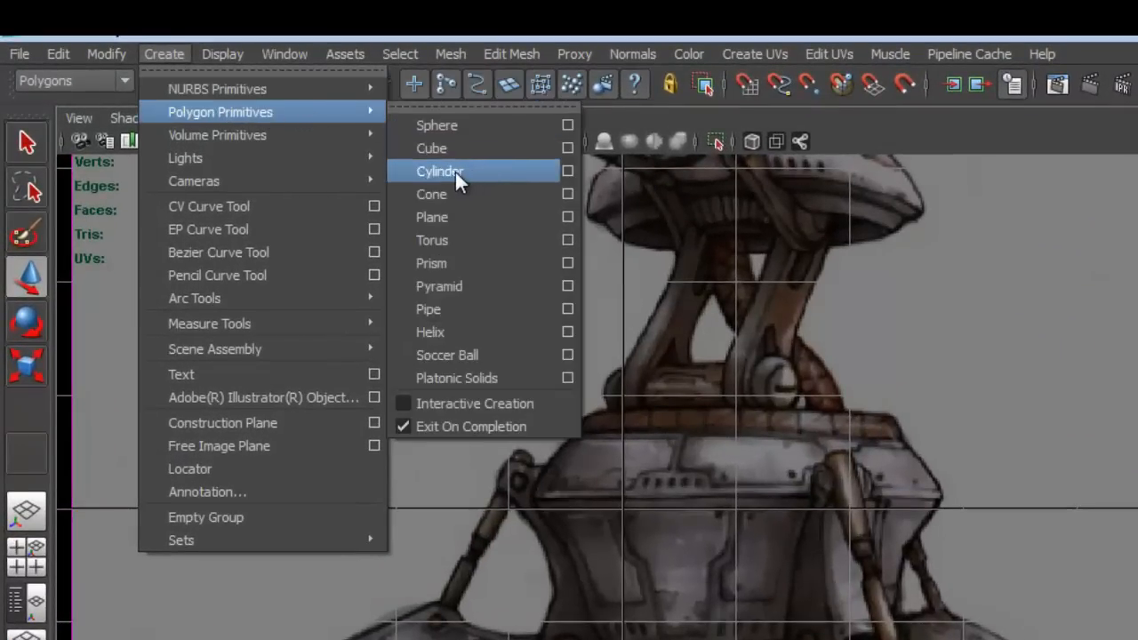
Create a default polygon cylinder at the origin
click(440, 171)
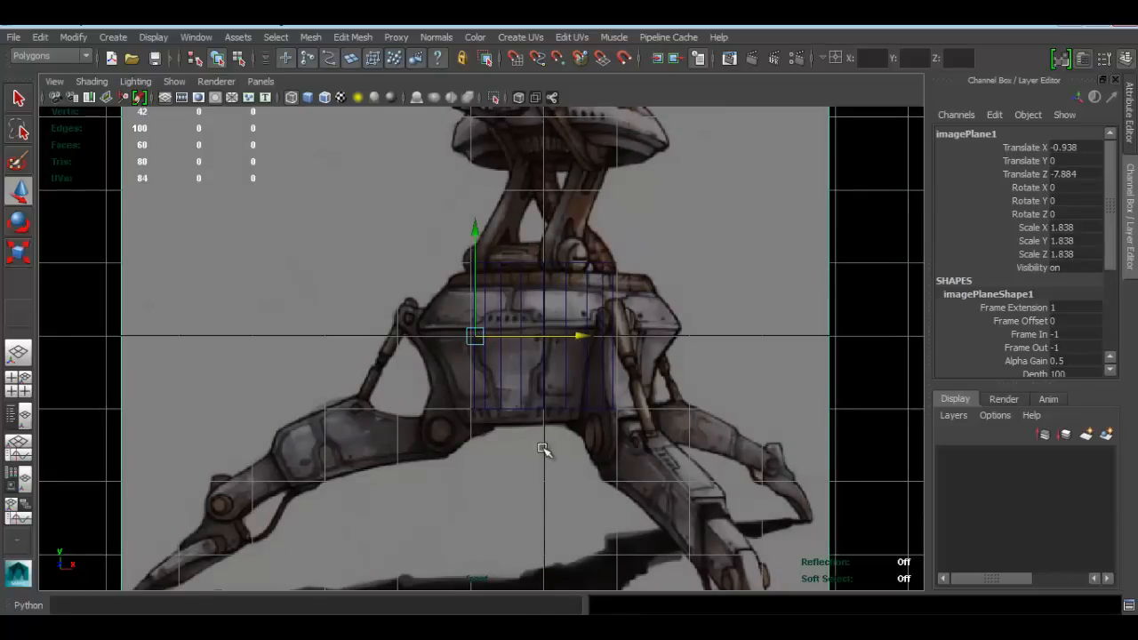
mouse_move(483, 283)
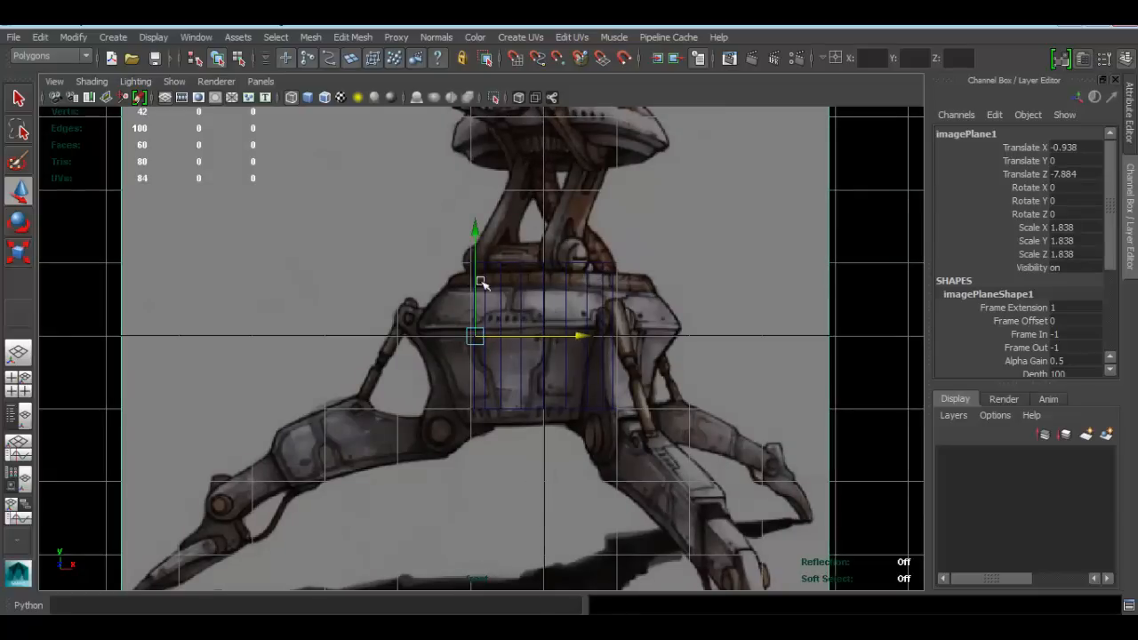
mouse_move(604, 273)
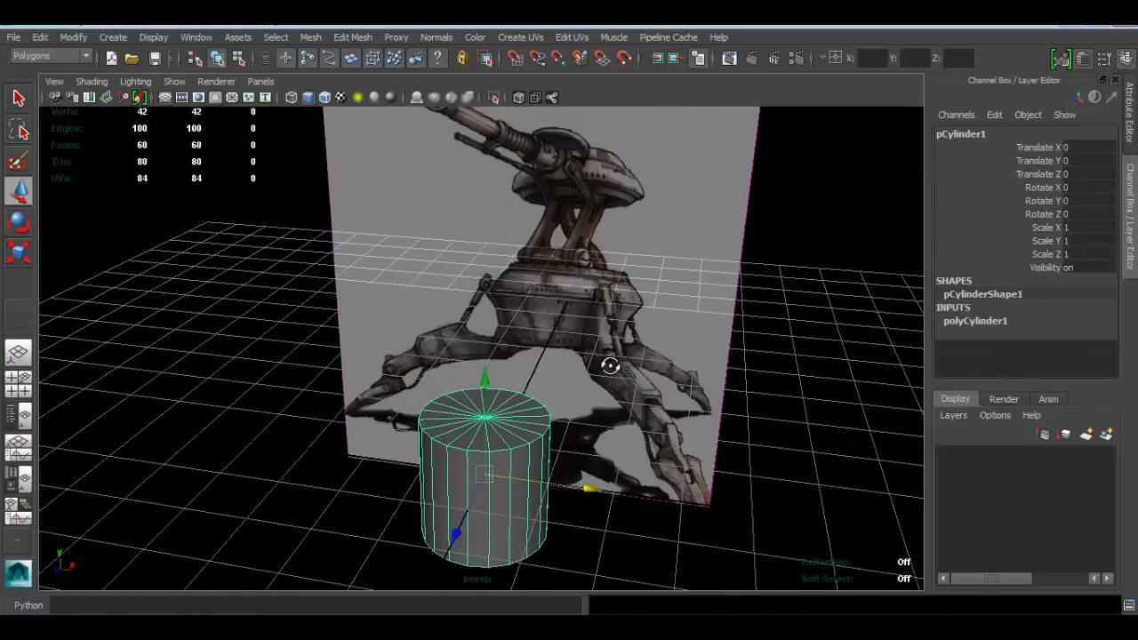
Set the polyCylinder1 Subdivisions Axis to 16 in the Channel Box
drag(611, 365, 586, 409)
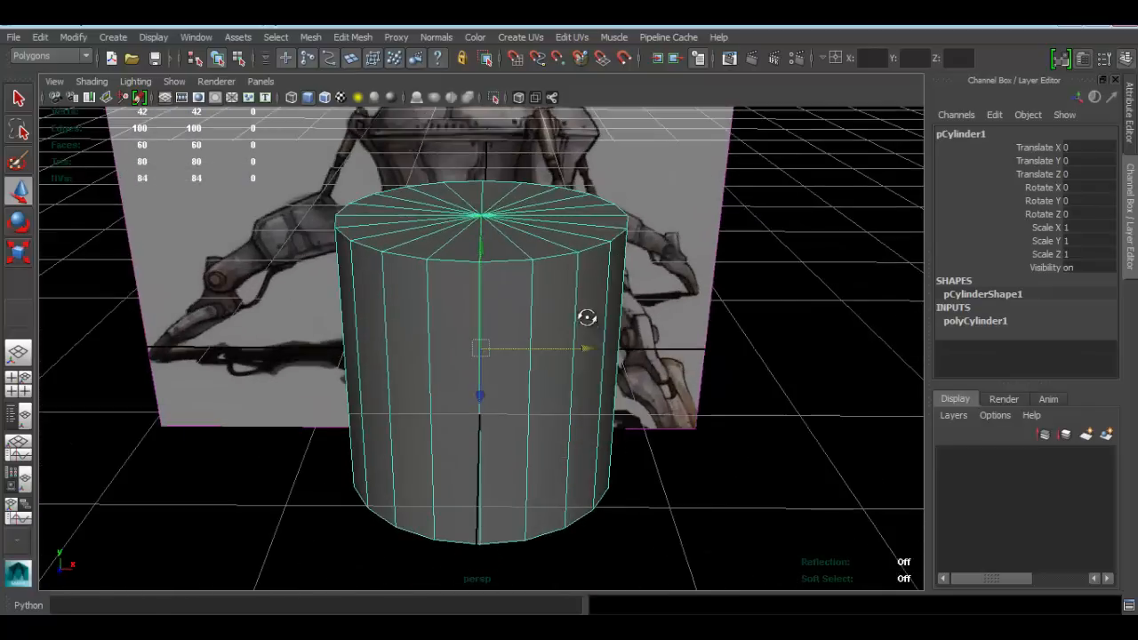
drag(587, 317, 556, 291)
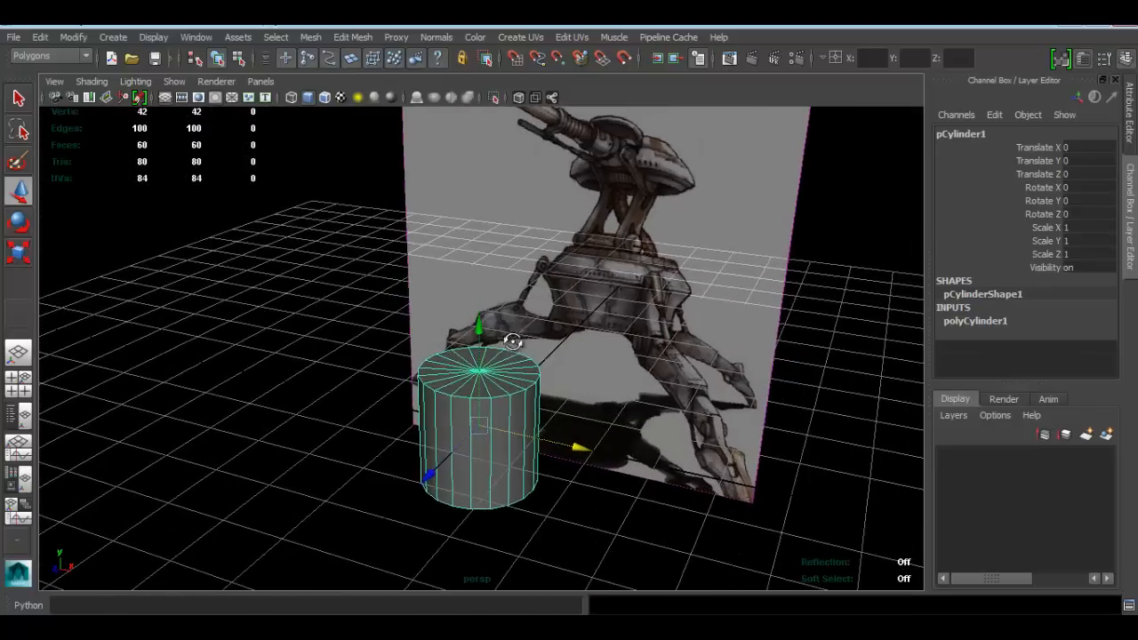
drag(511, 342, 501, 318)
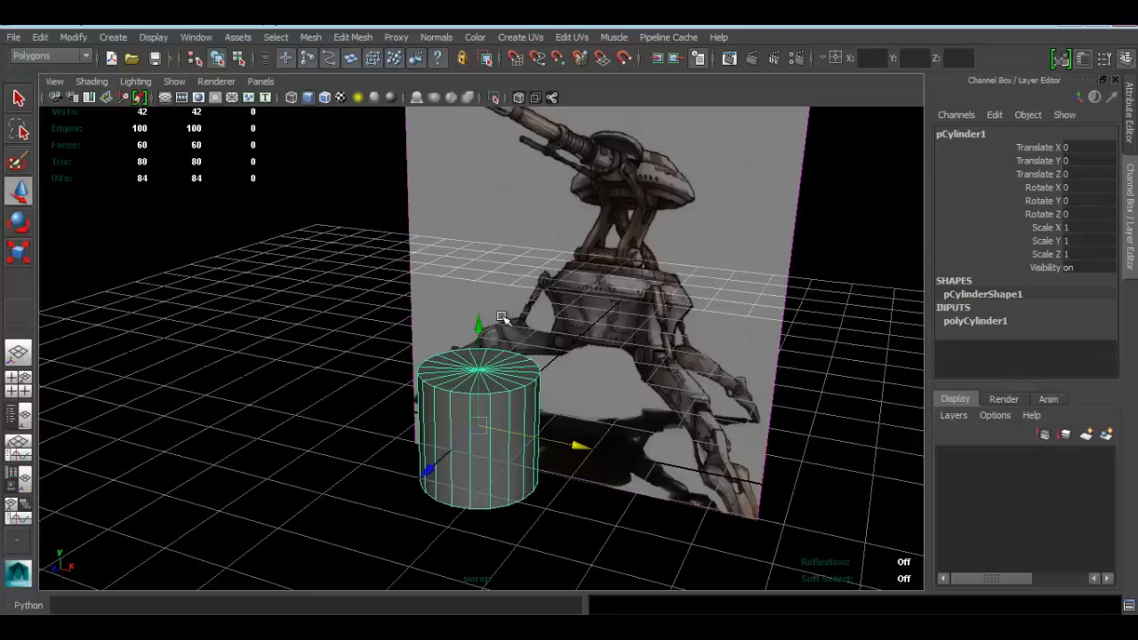
mouse_move(609, 341)
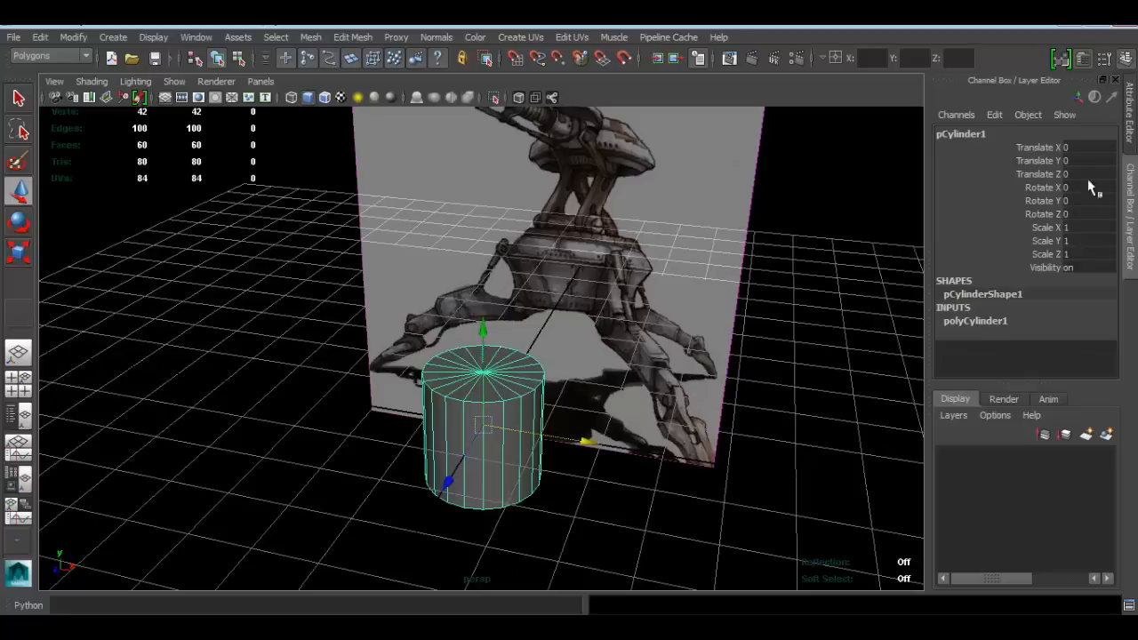
click(975, 321)
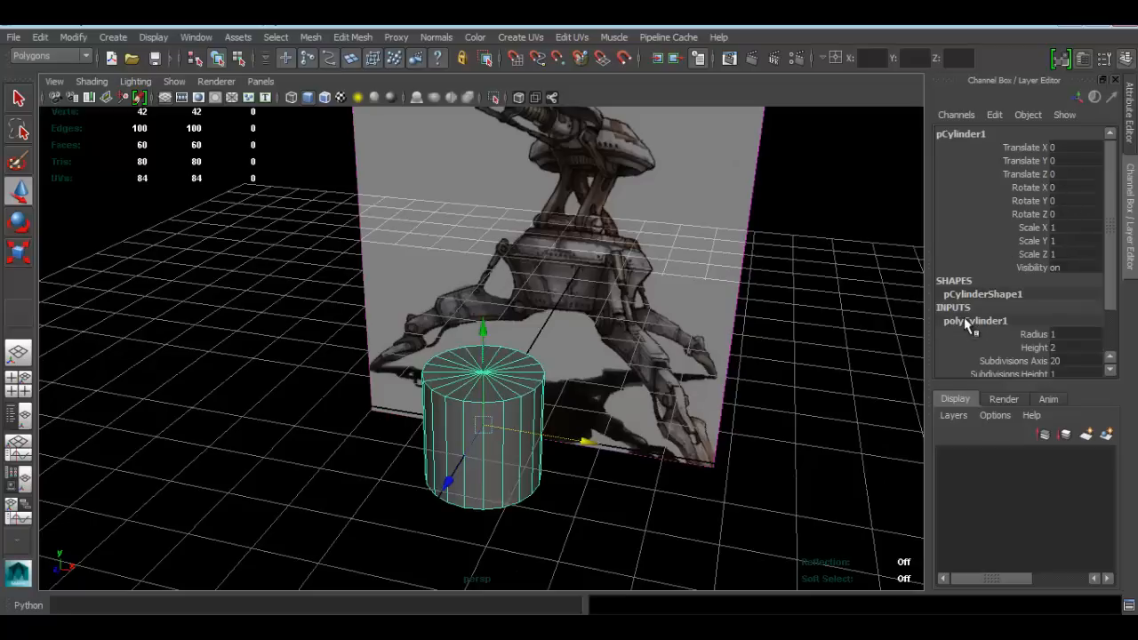
scroll(down, 3)
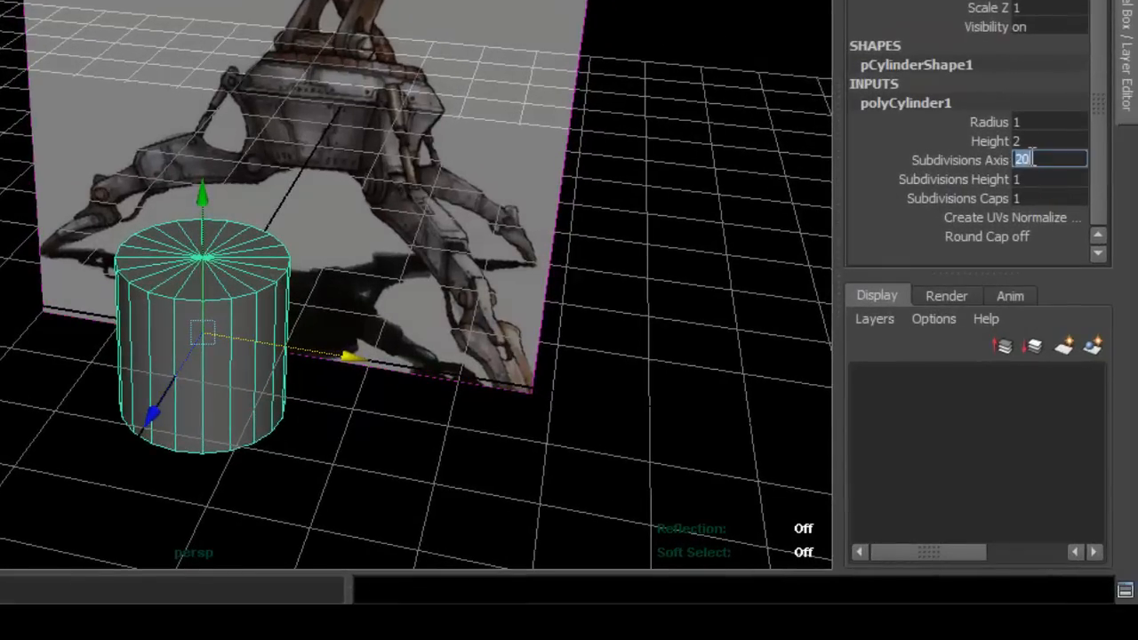
text(16)
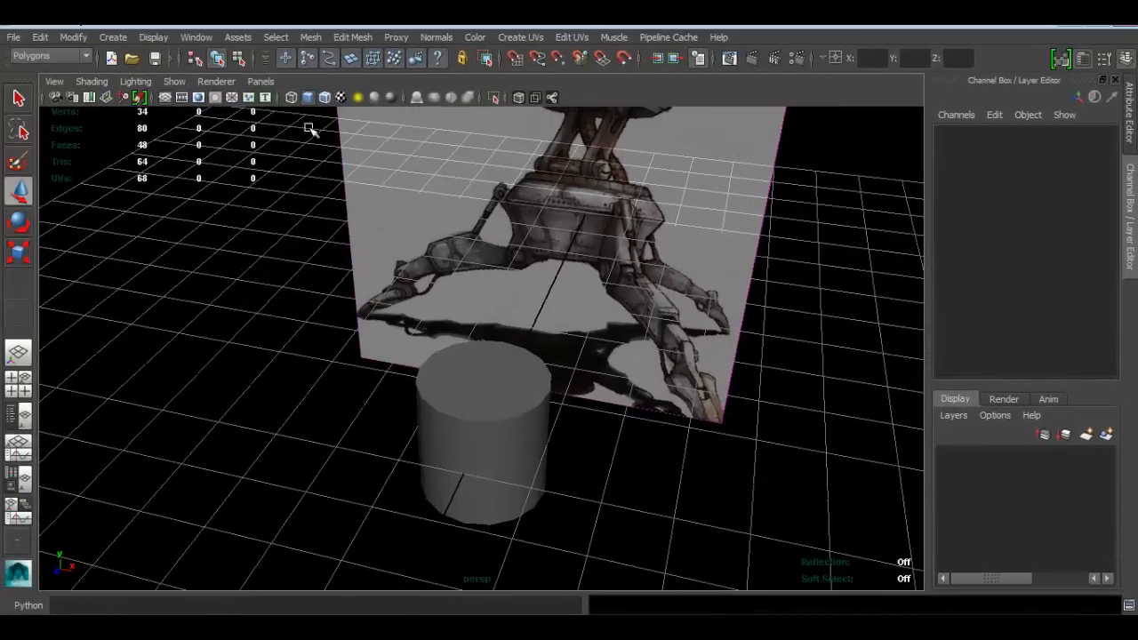
Select the cylinder and switch to the front orthographic view
click(471, 378)
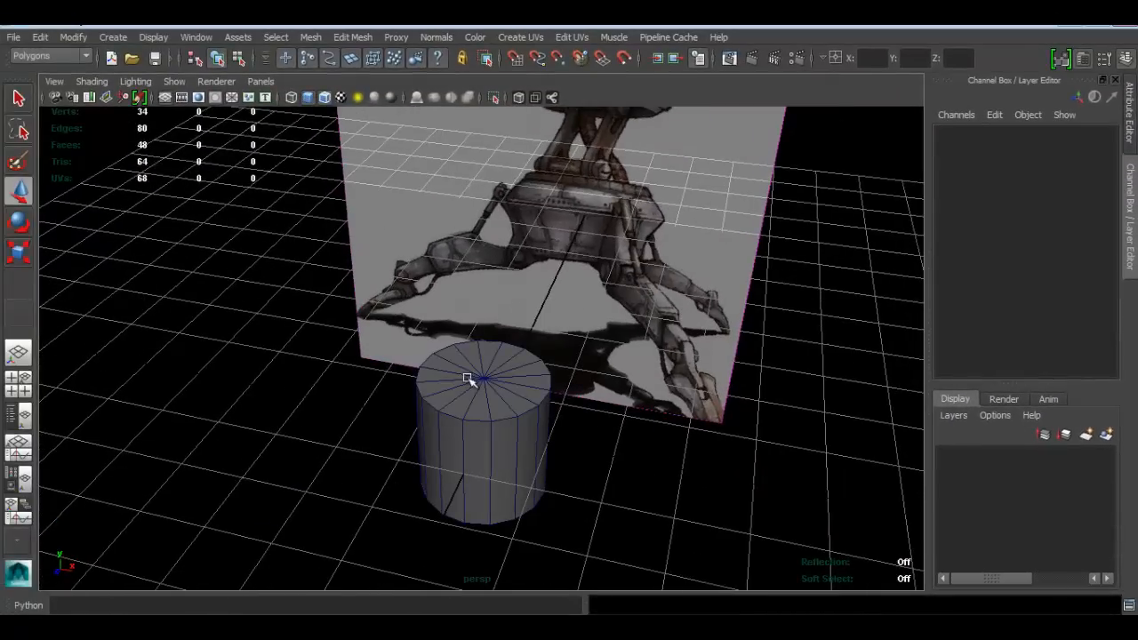
drag(471, 377, 562, 378)
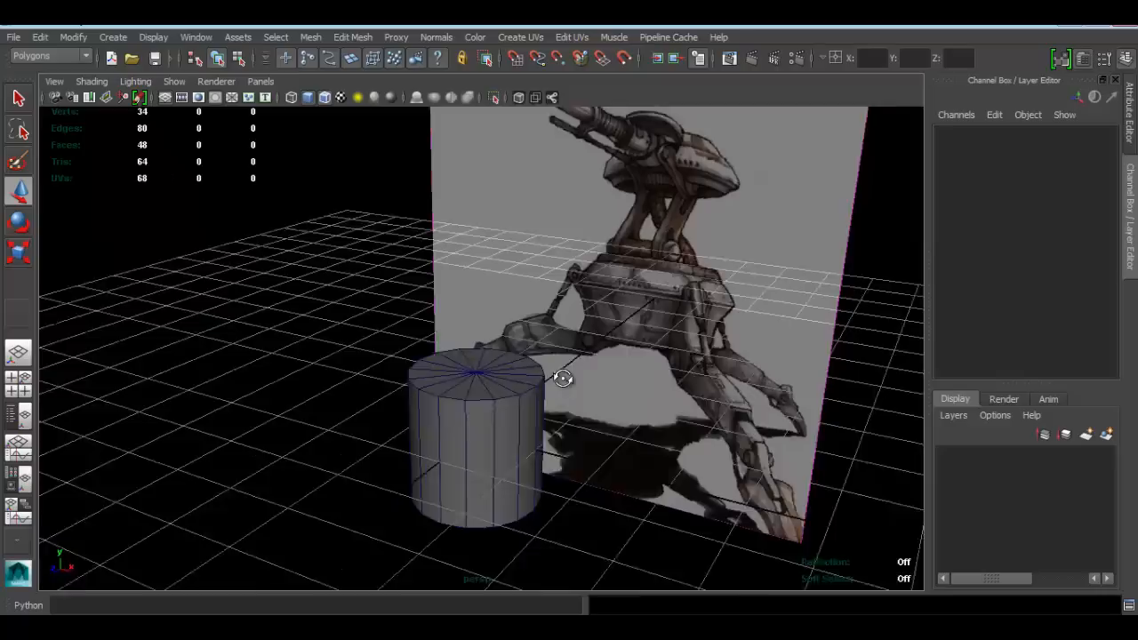
drag(563, 378, 525, 406)
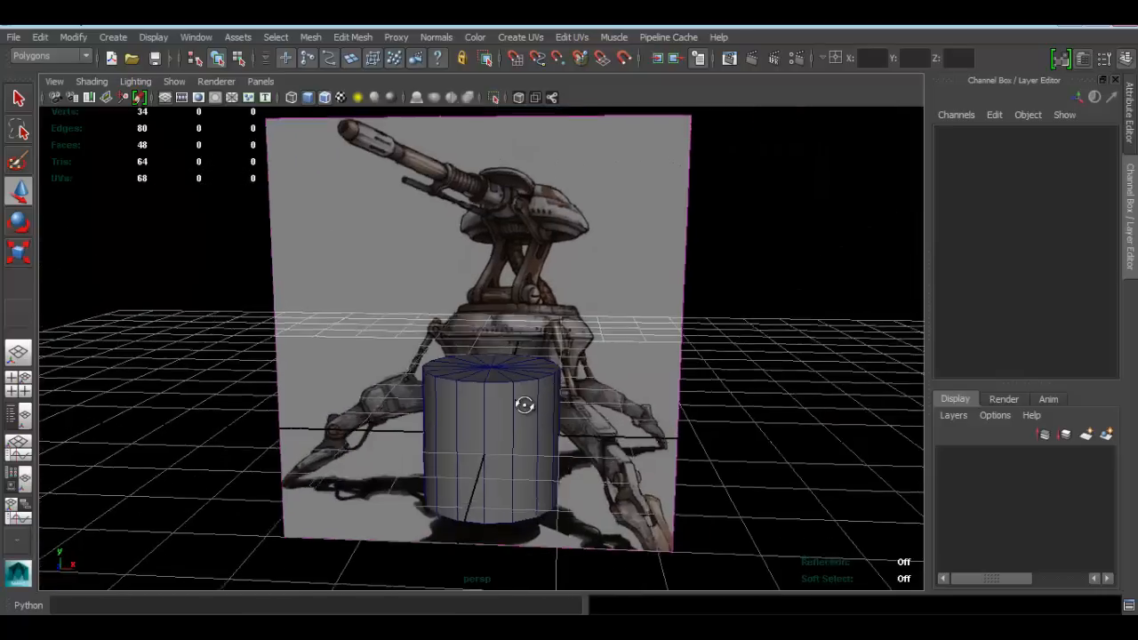
click(494, 427)
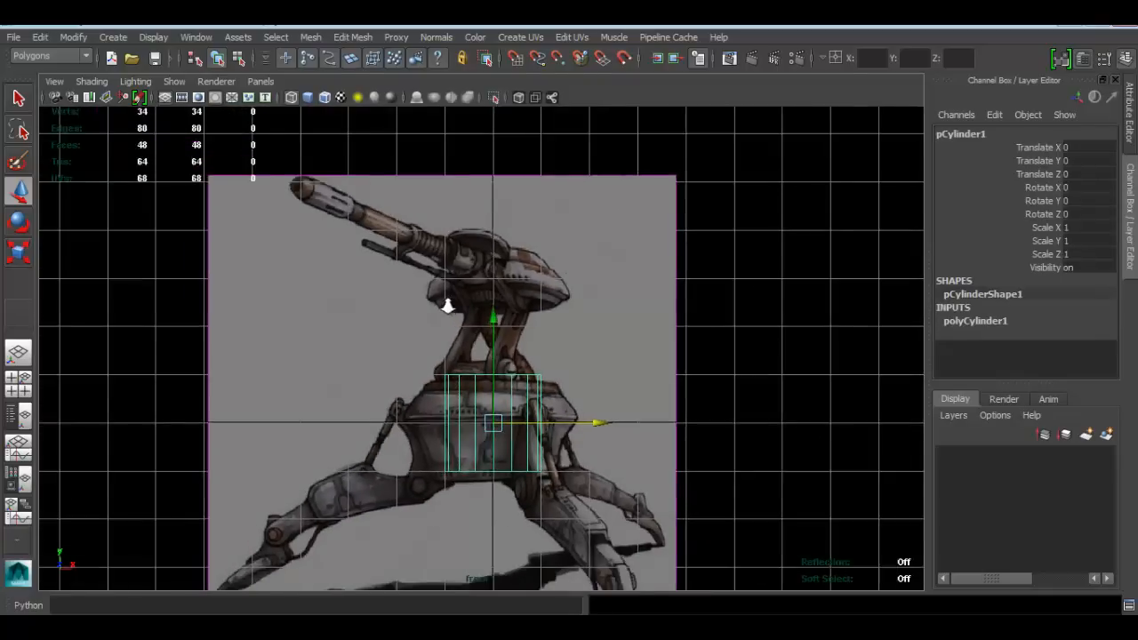
Move the cylinder slightly down and scale it to about 1.39 to fit the turret body
key(ctrl+d)
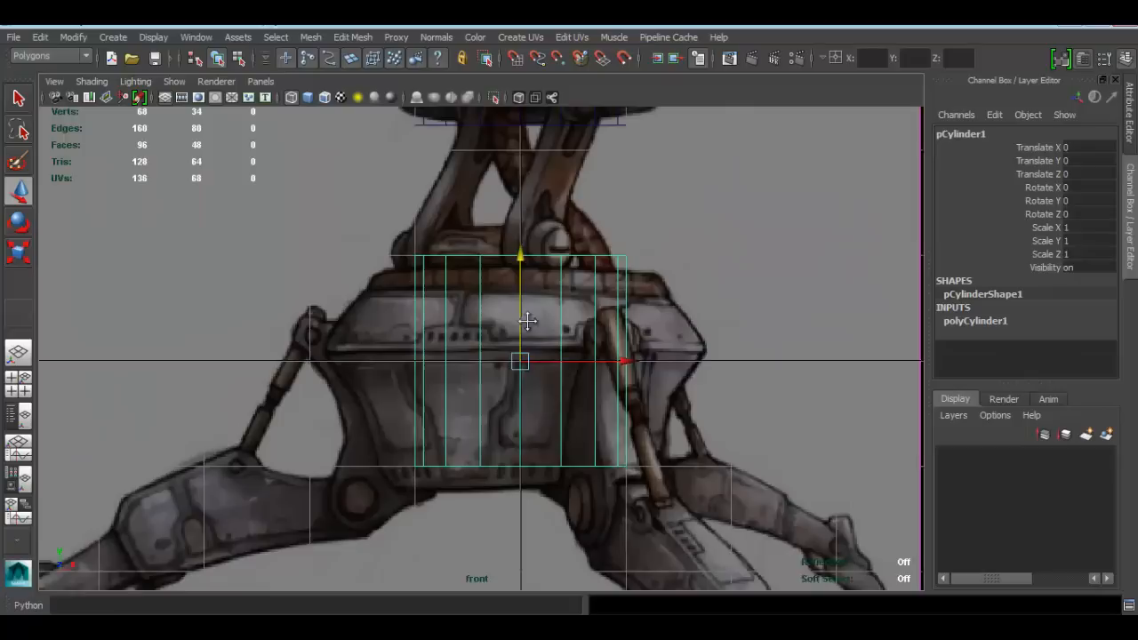
drag(520, 258, 512, 271)
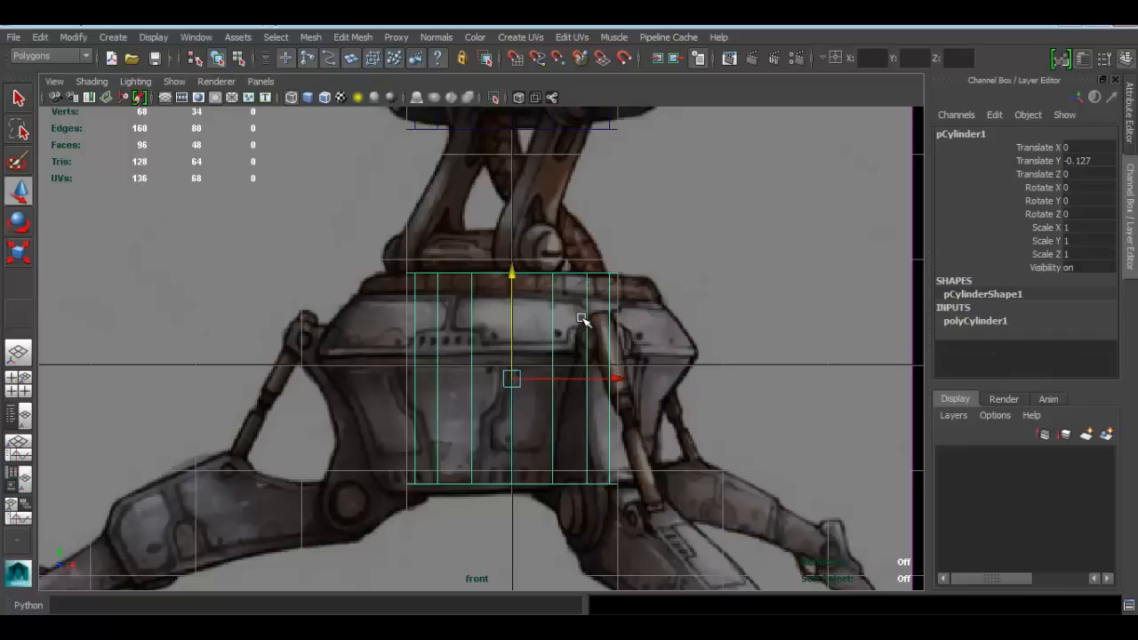
mouse_move(579, 329)
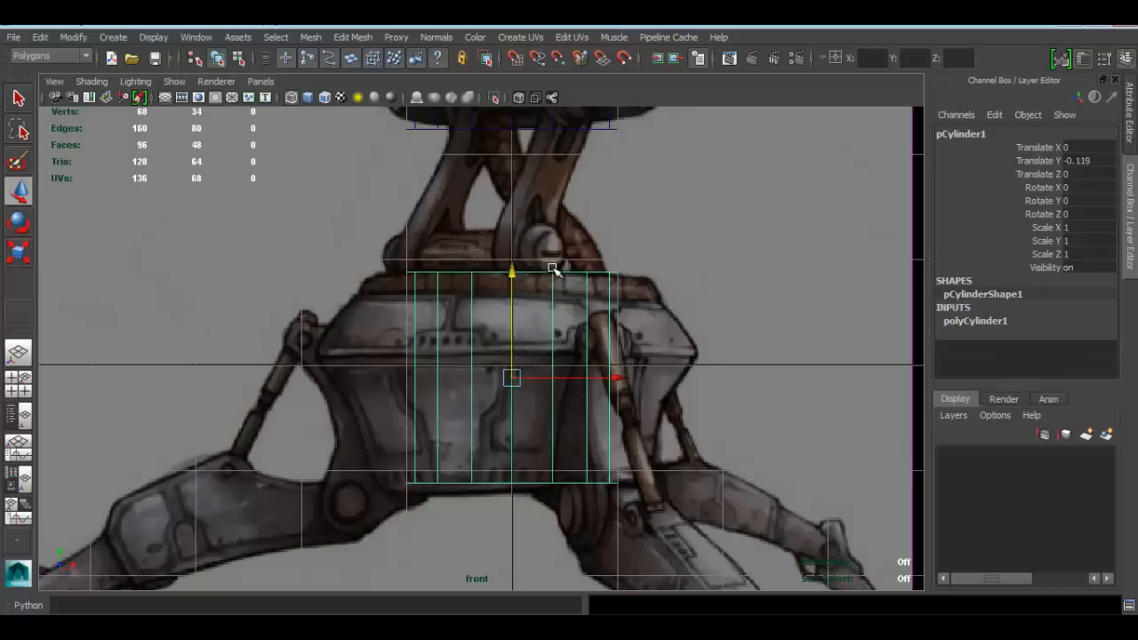
mouse_move(565, 268)
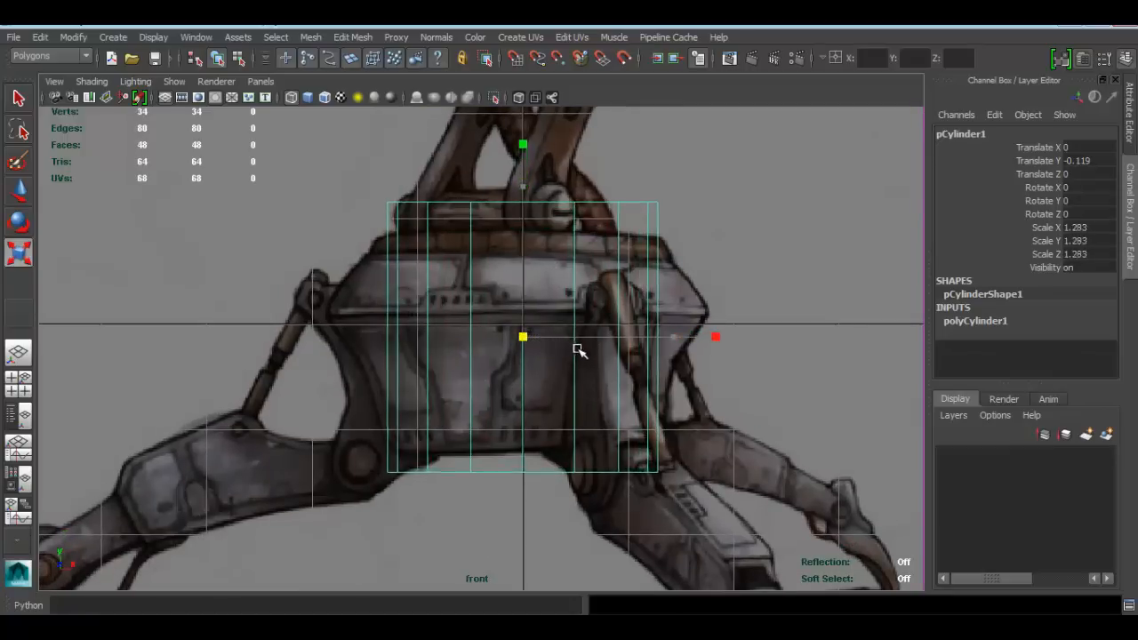
drag(716, 336, 731, 336)
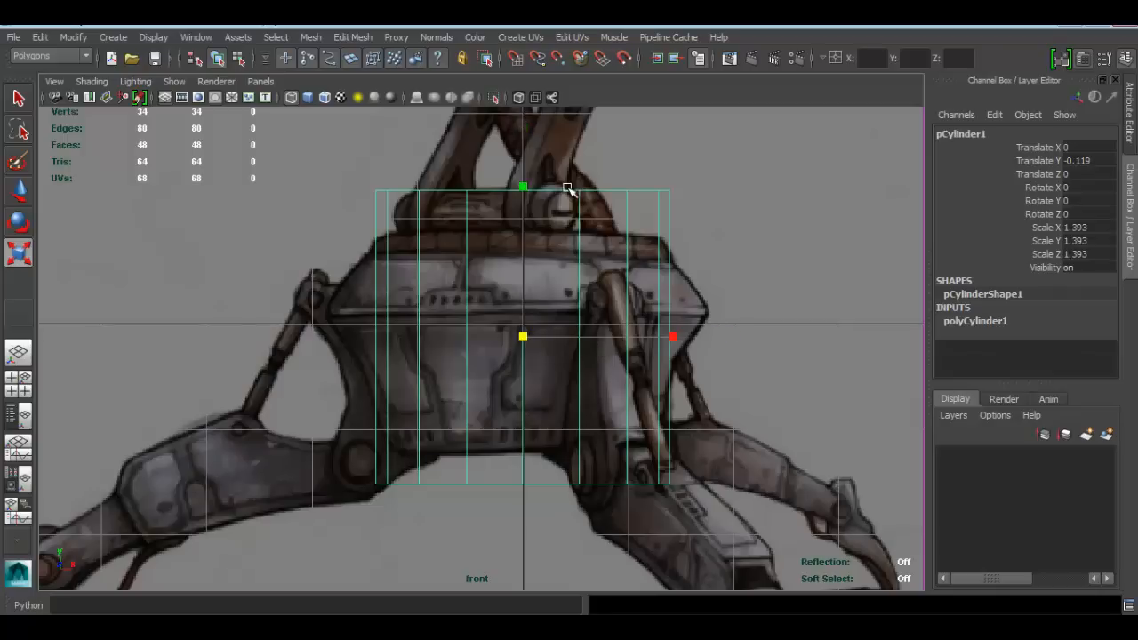
drag(523, 187, 523, 193)
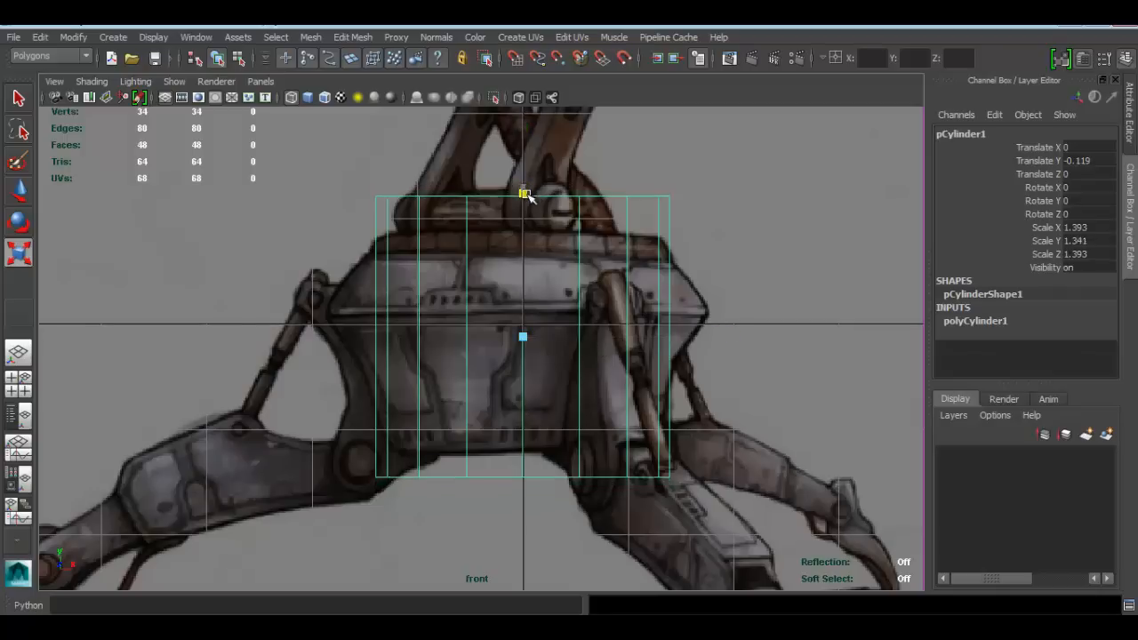
drag(524, 194, 529, 229)
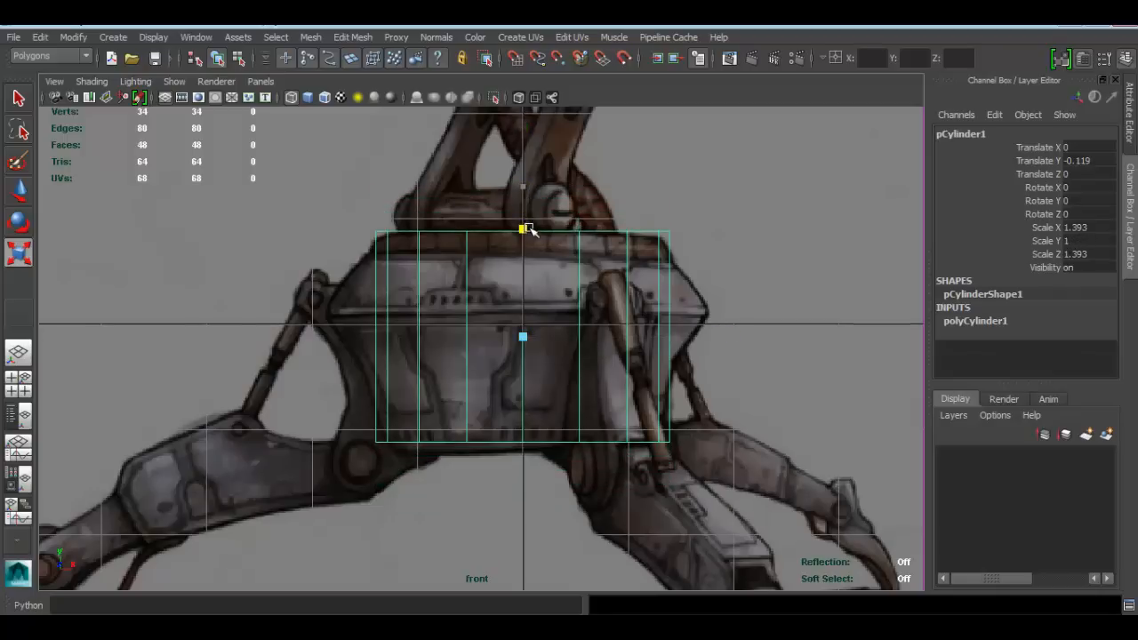
drag(528, 229, 524, 234)
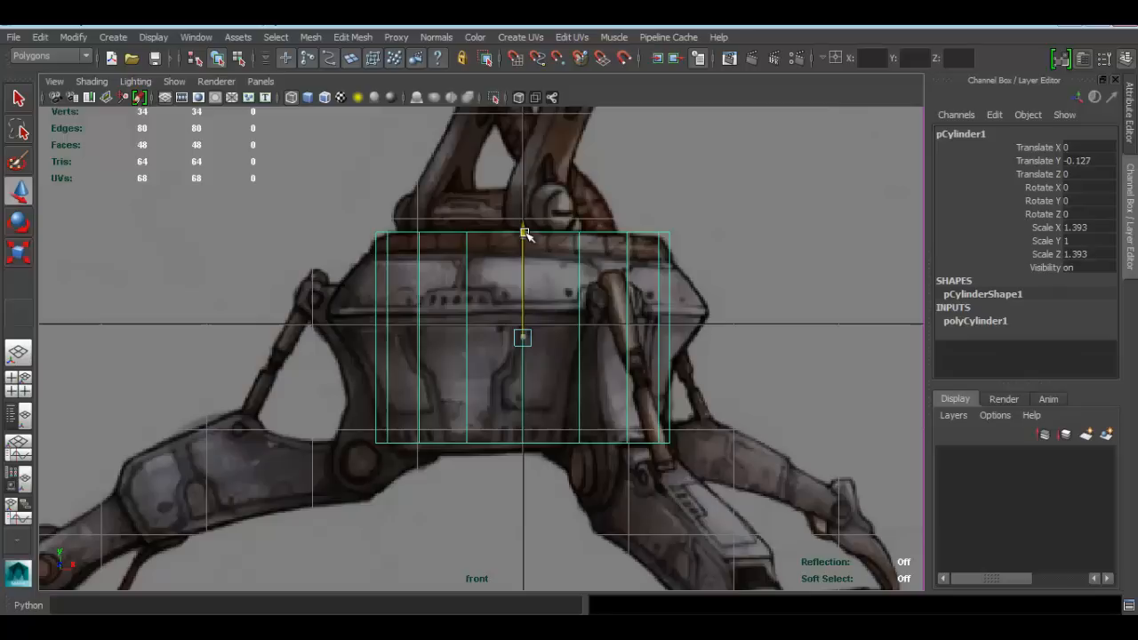
Bring up the cylinder's component-mode marking menu
right_click(523, 234)
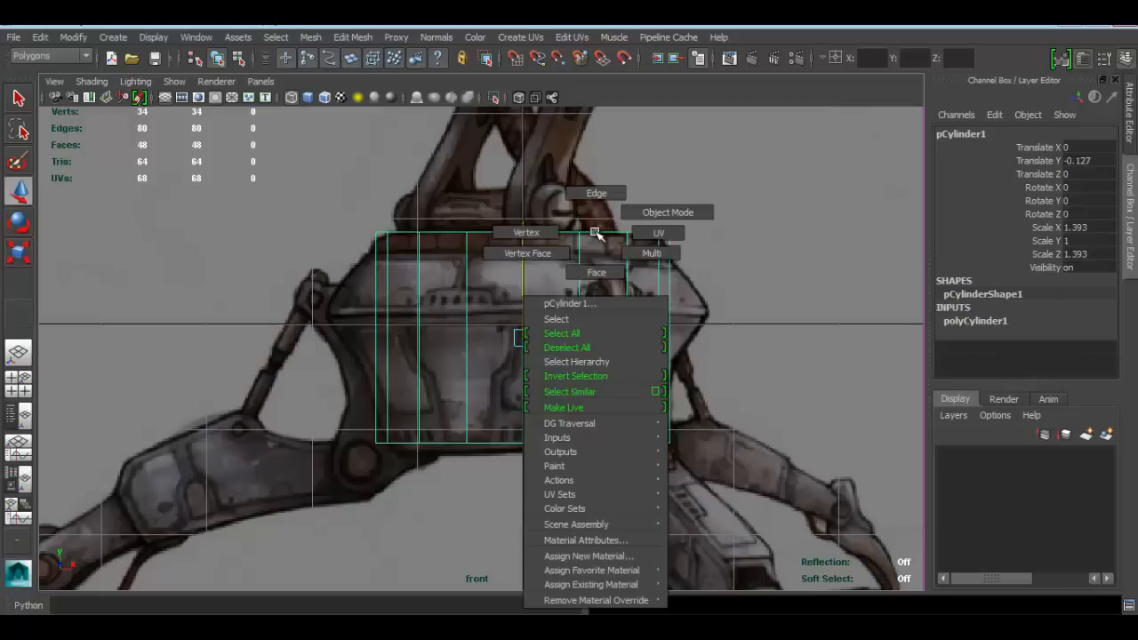
mouse_move(526, 232)
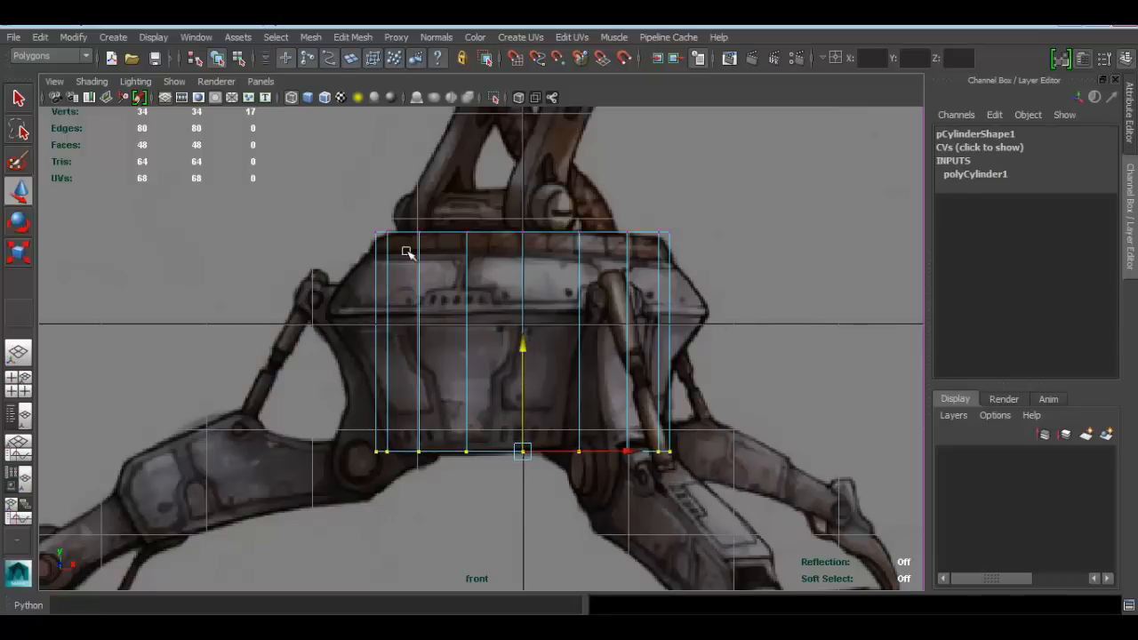
mouse_move(367, 283)
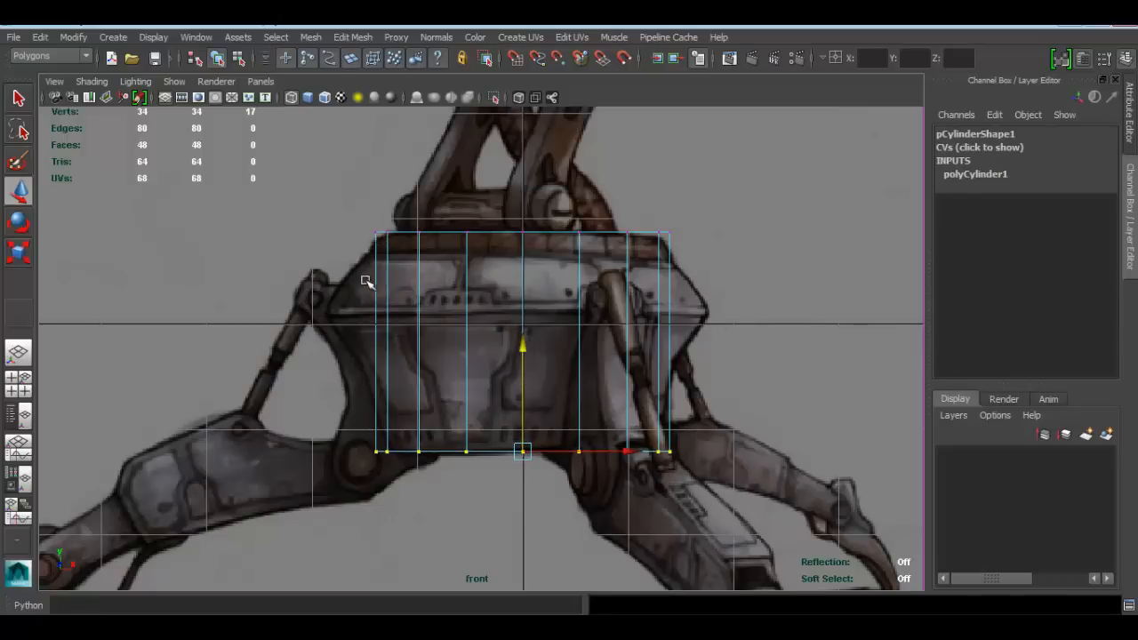
mouse_move(362, 337)
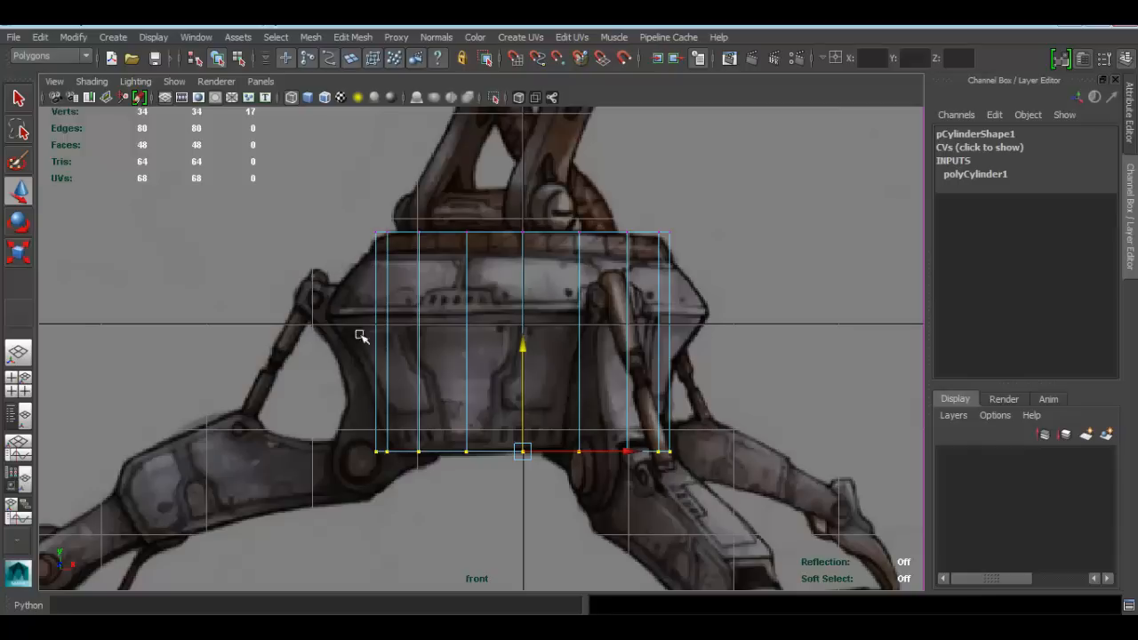
mouse_move(420, 233)
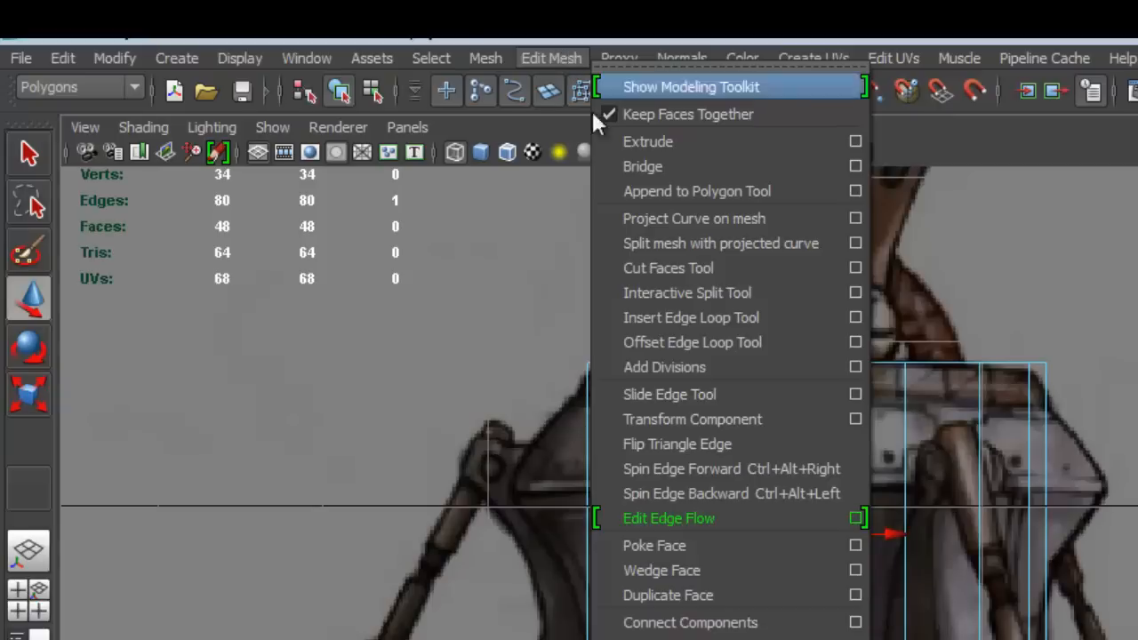
mouse_move(720, 318)
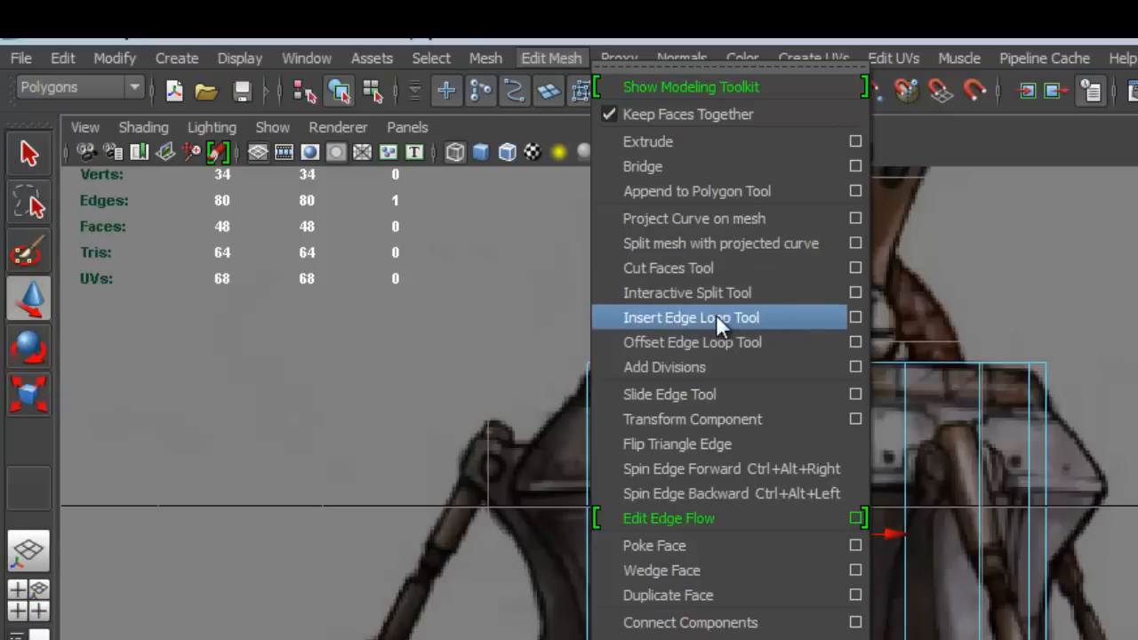
Insert a middle edge loop on the cylinder and scale it outward to widen the sides
click(691, 317)
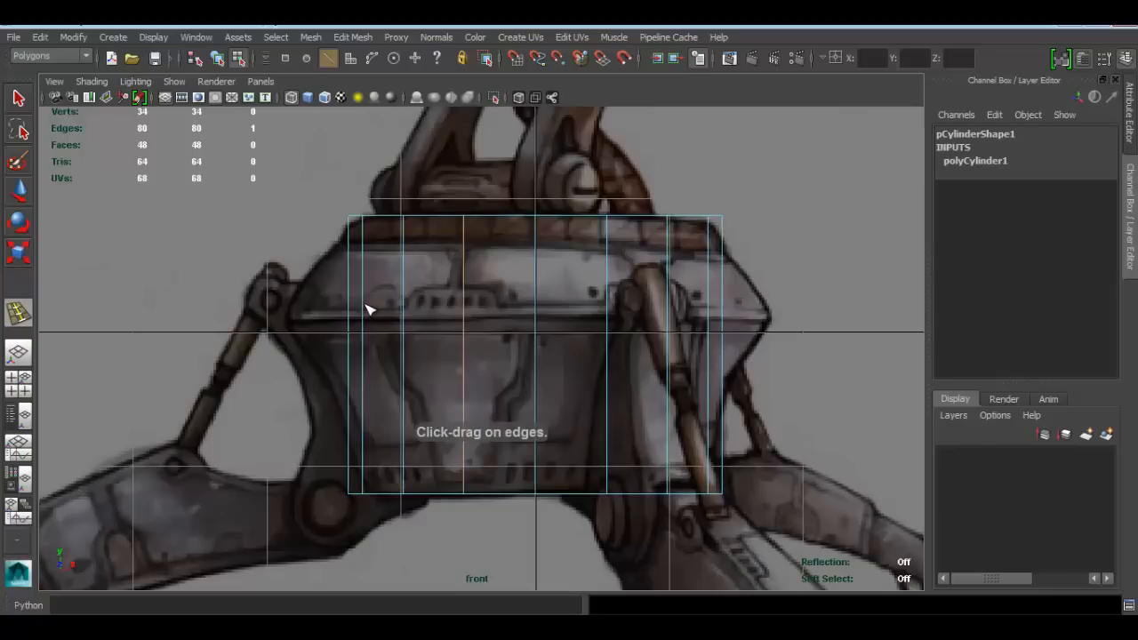
click(373, 317)
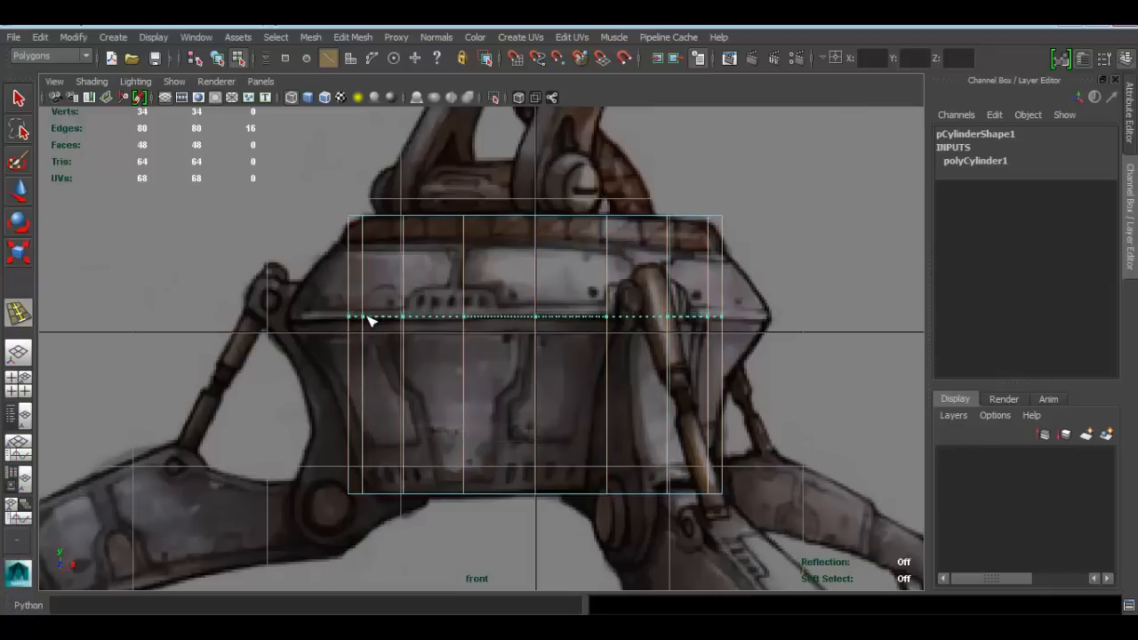
click(534, 317)
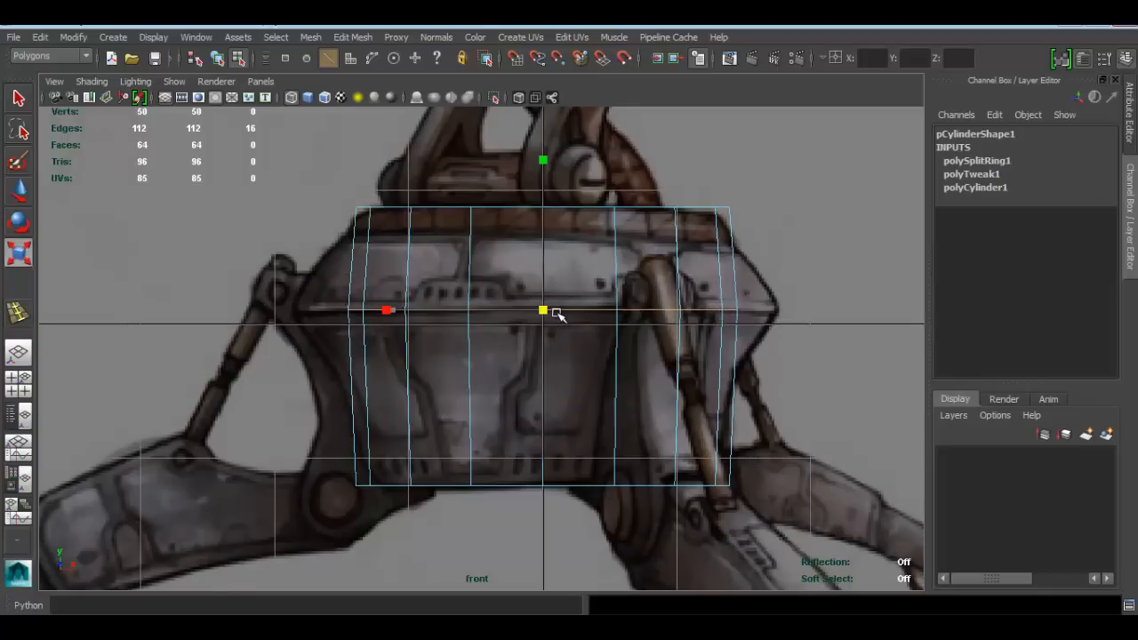
drag(542, 310, 629, 317)
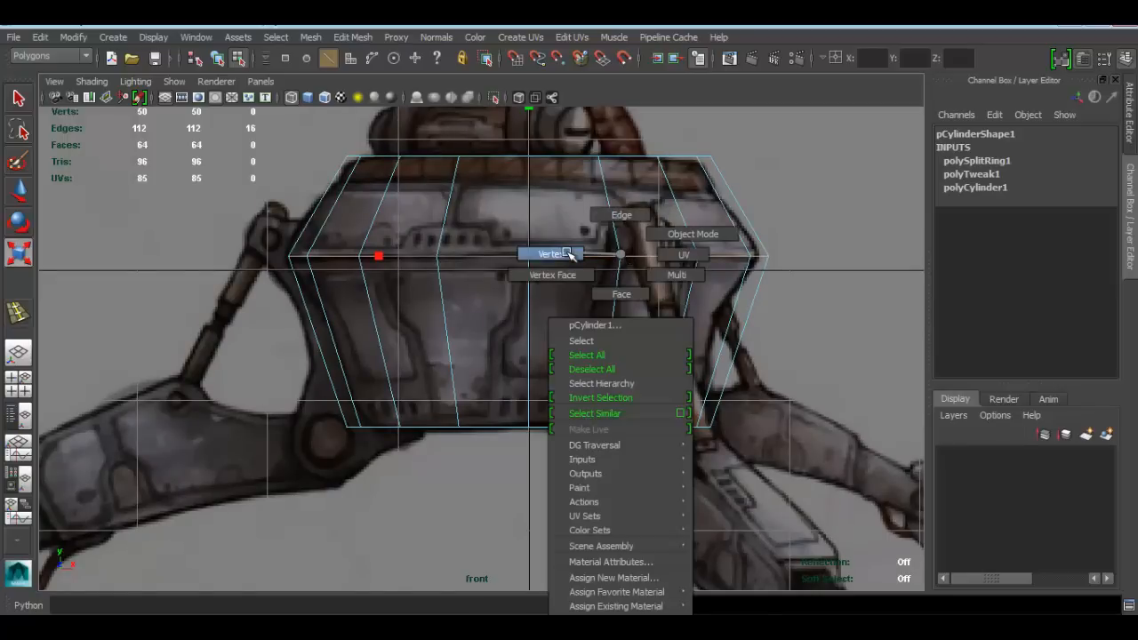
Scale the cylinder's bottom vertex ring inward to taper the base
click(551, 254)
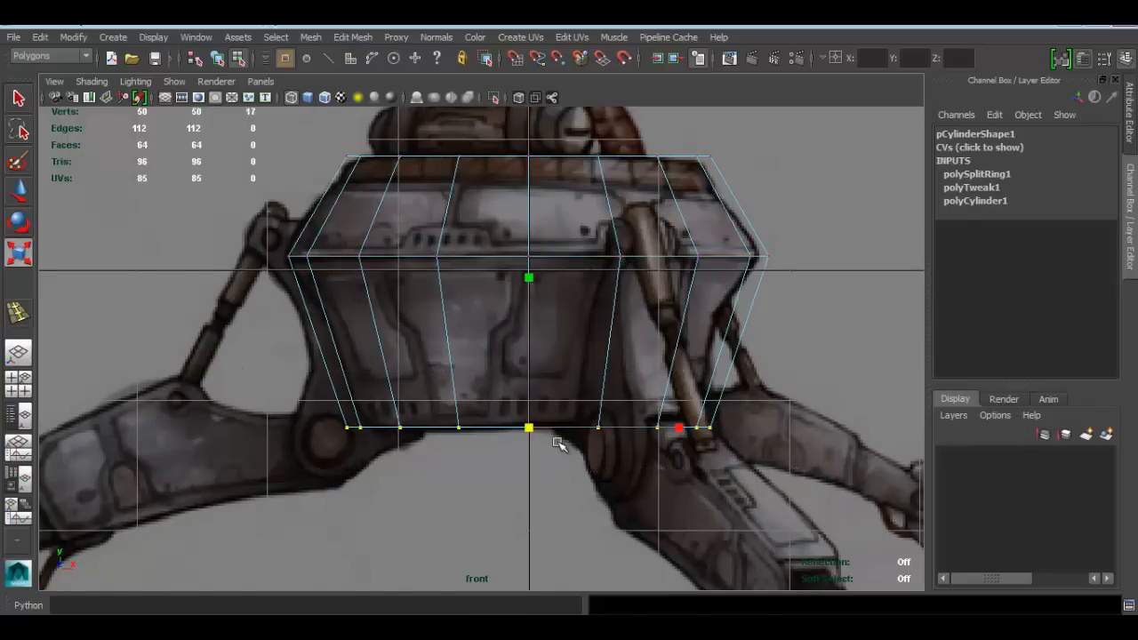
drag(556, 442, 500, 429)
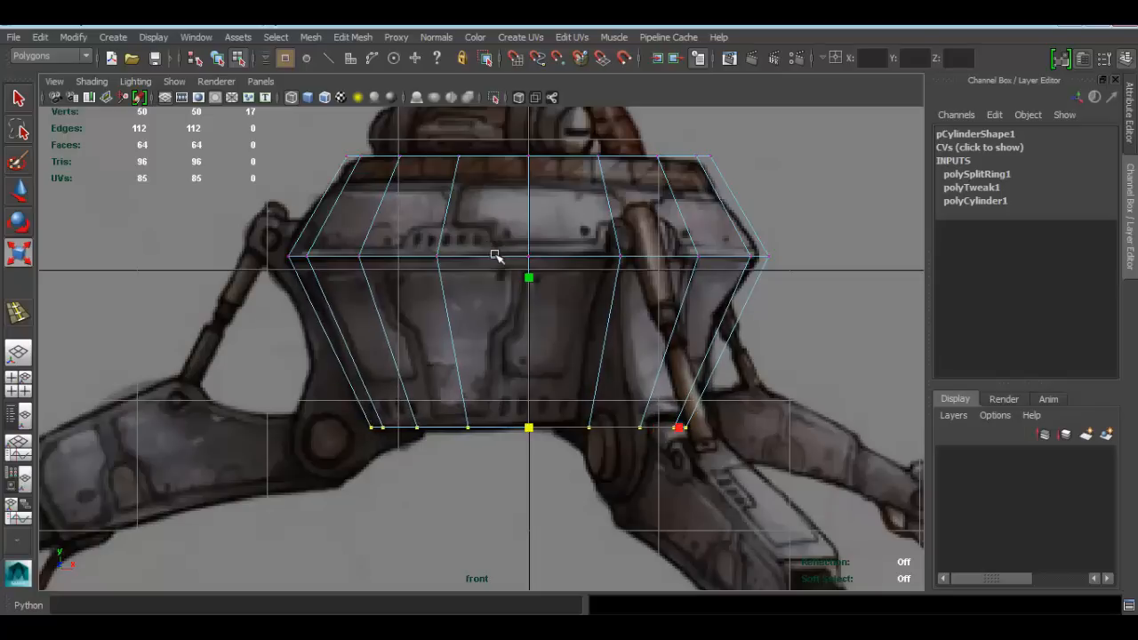
drag(496, 257, 304, 388)
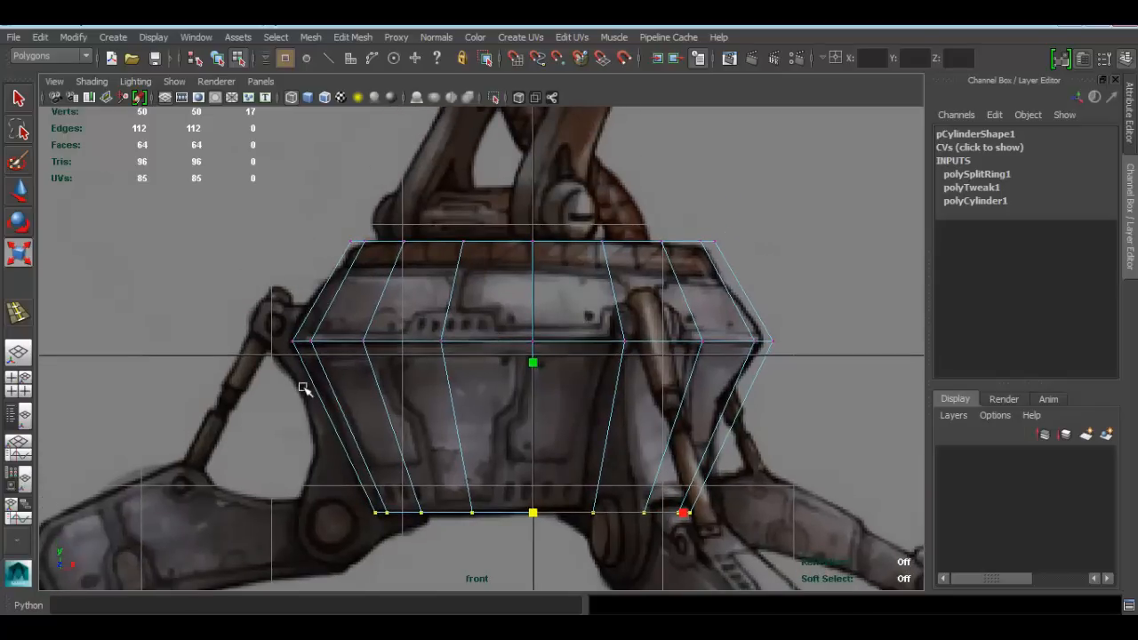
mouse_move(443, 376)
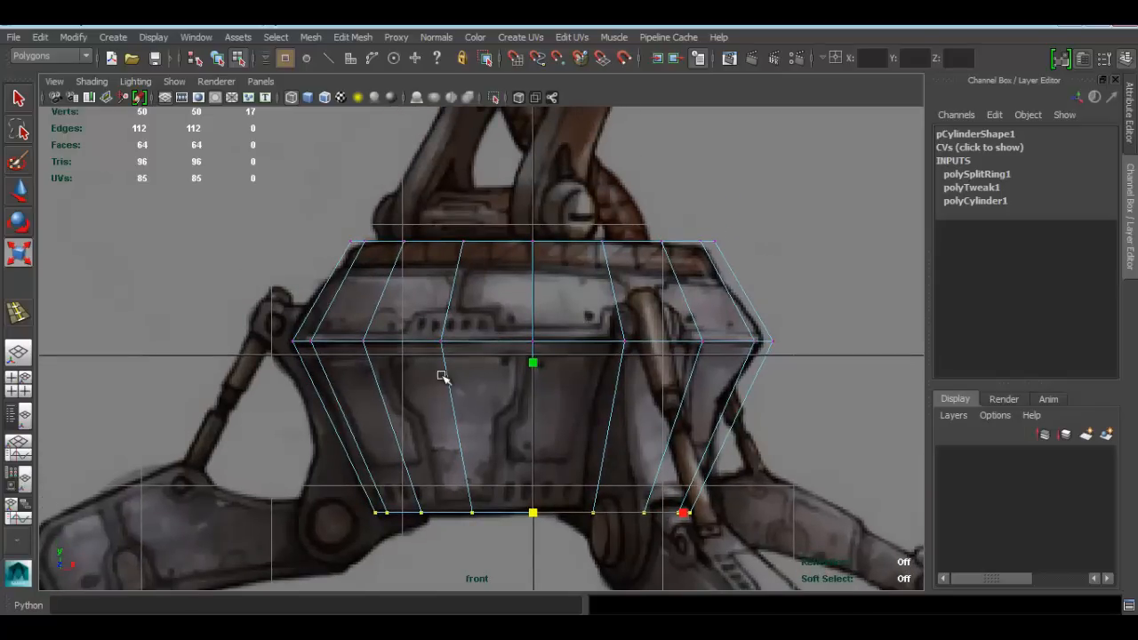
Insert two edge loops, one across the lower body and one near the top
click(353, 36)
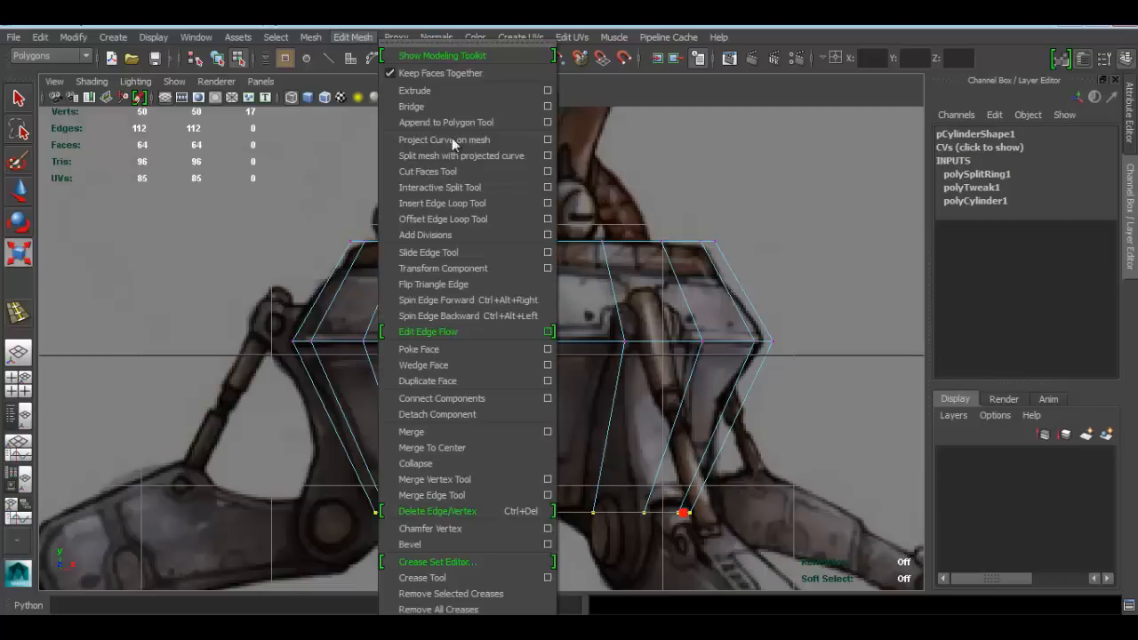
mouse_move(454, 202)
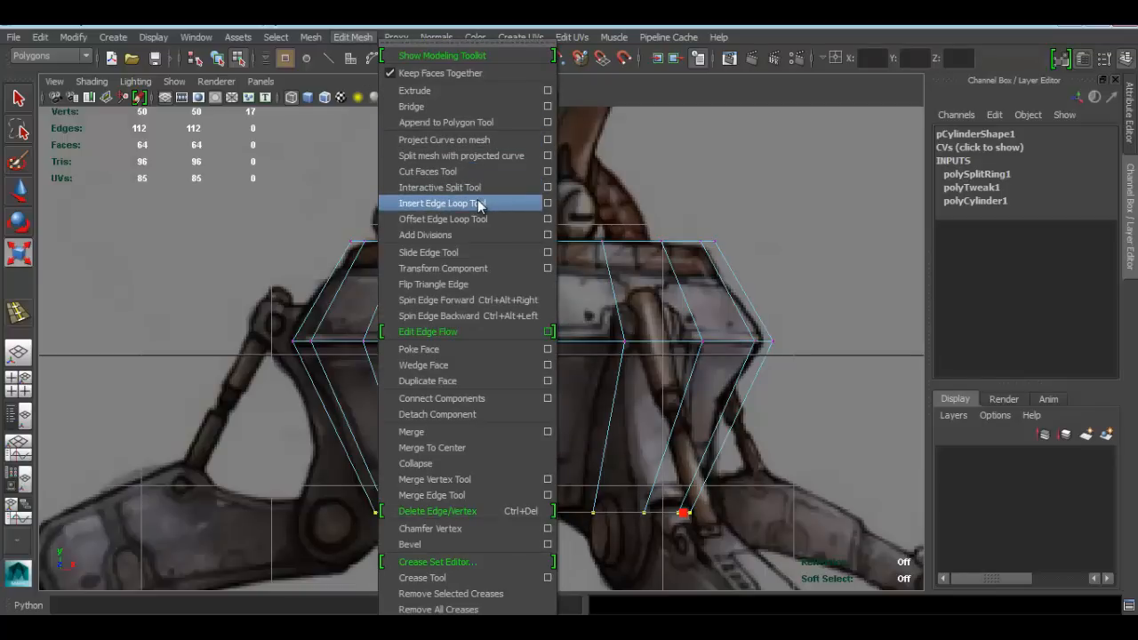
click(437, 203)
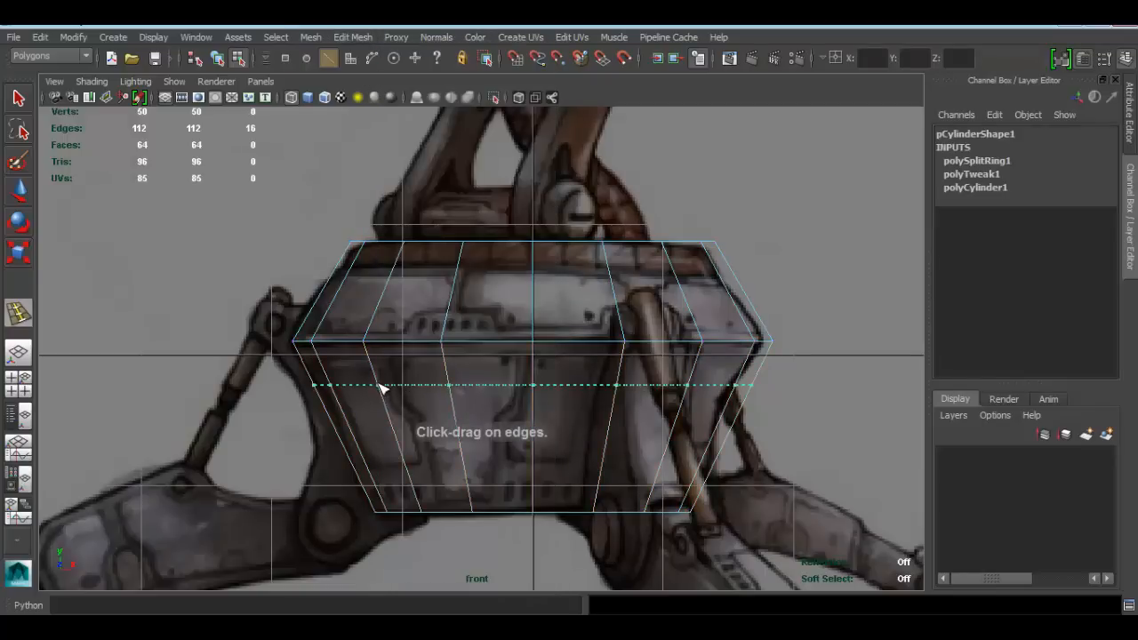
drag(383, 385, 387, 396)
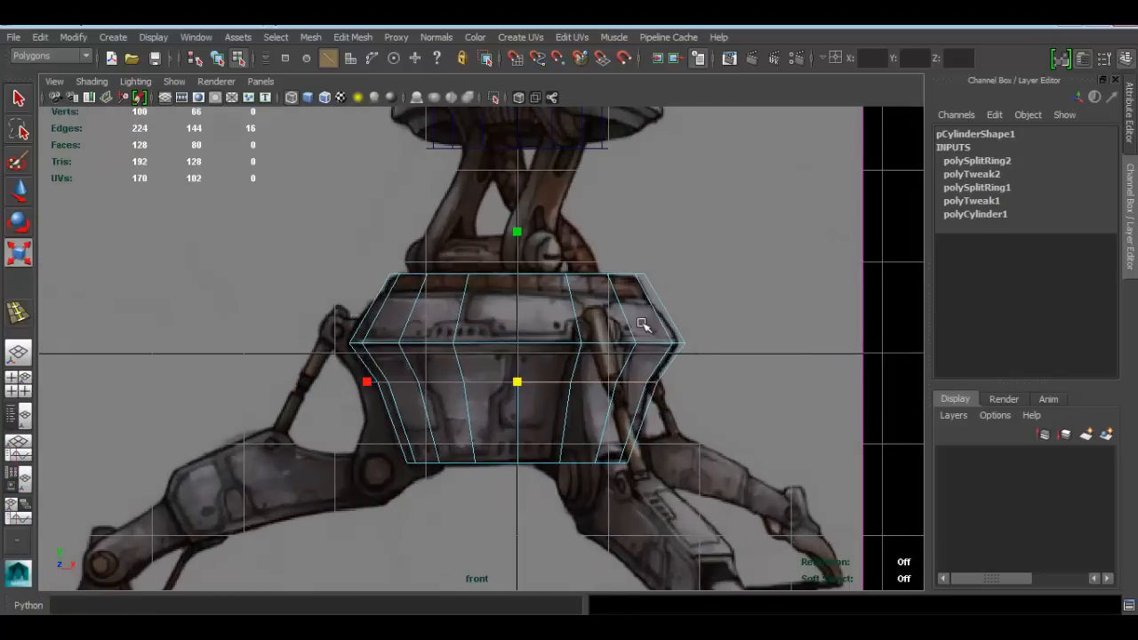
mouse_move(640, 409)
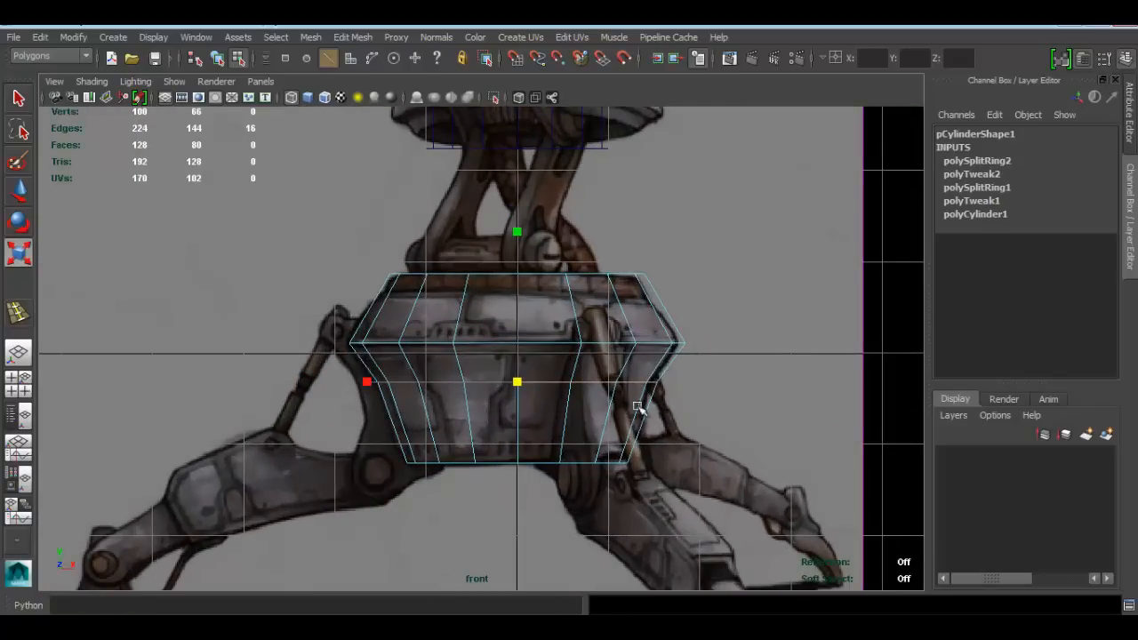
mouse_move(580, 417)
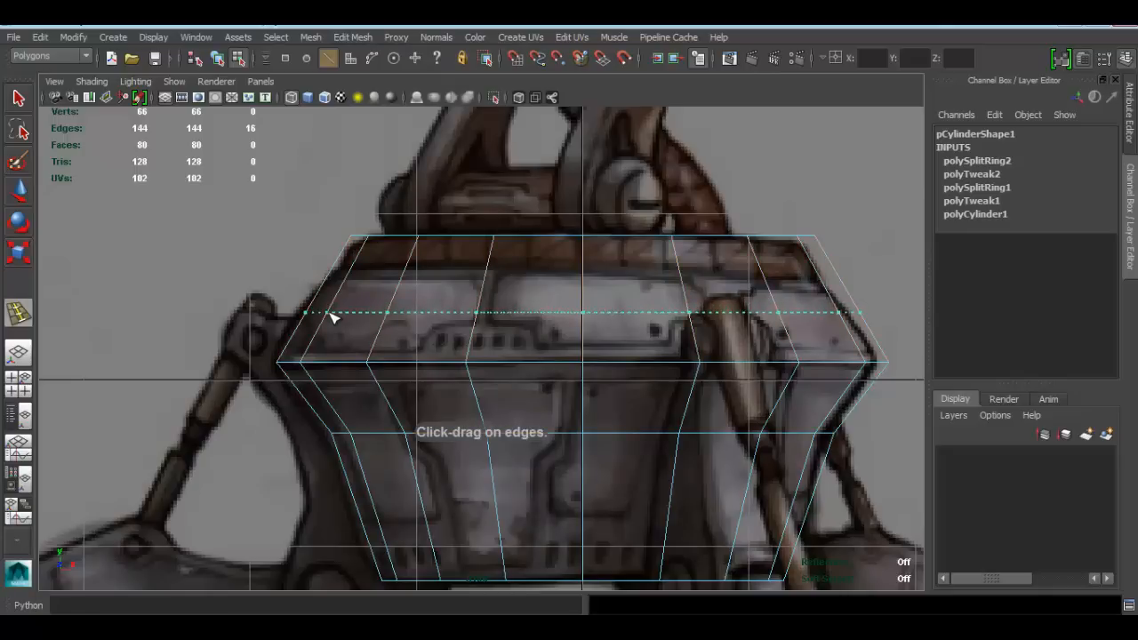
drag(333, 313, 582, 312)
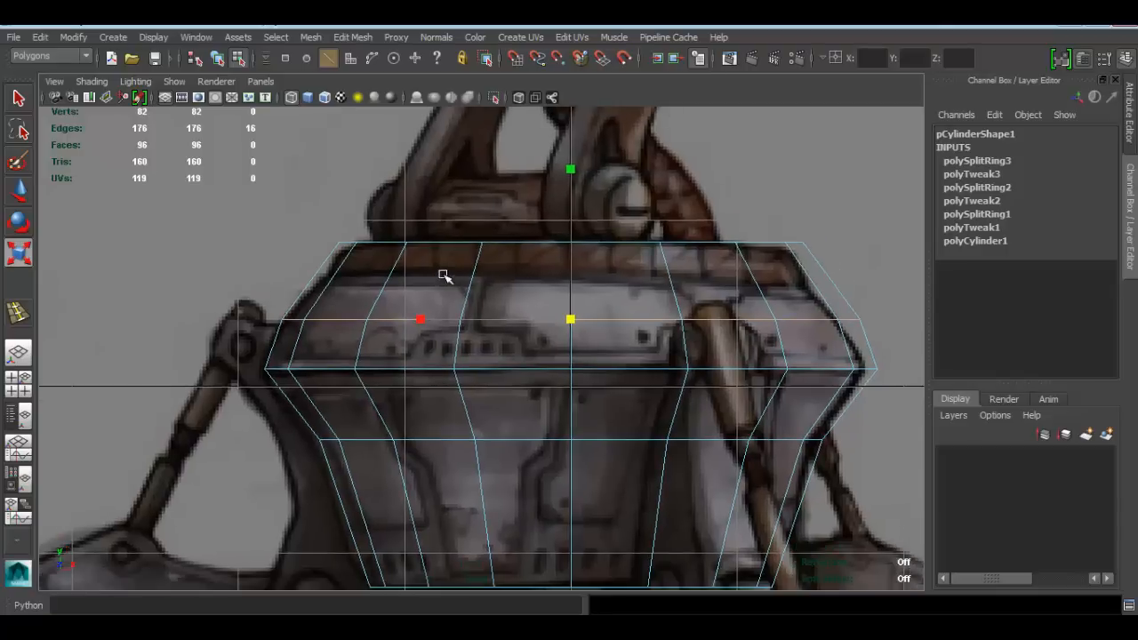
mouse_move(302, 274)
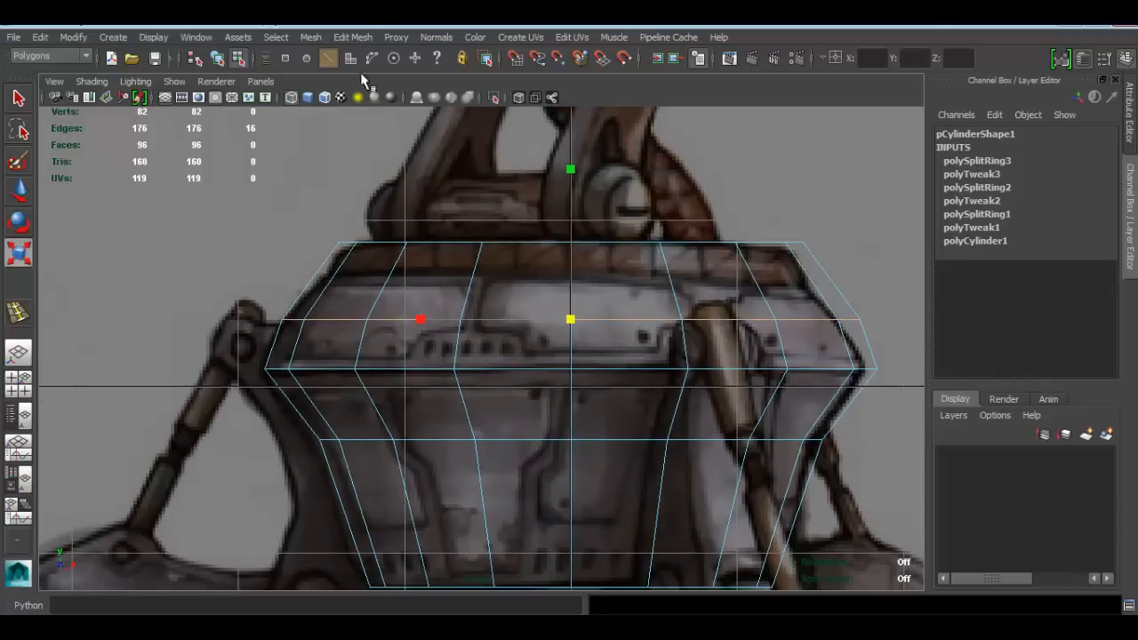
Insert an edge loop just below the top rim and select the upper-body loop
click(353, 37)
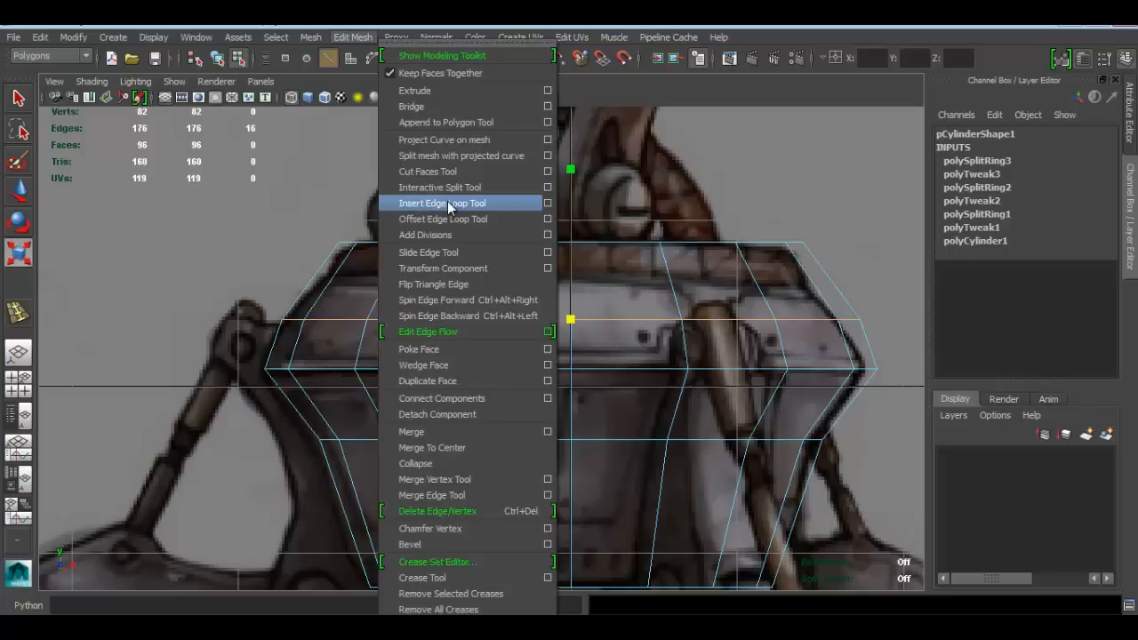
click(441, 203)
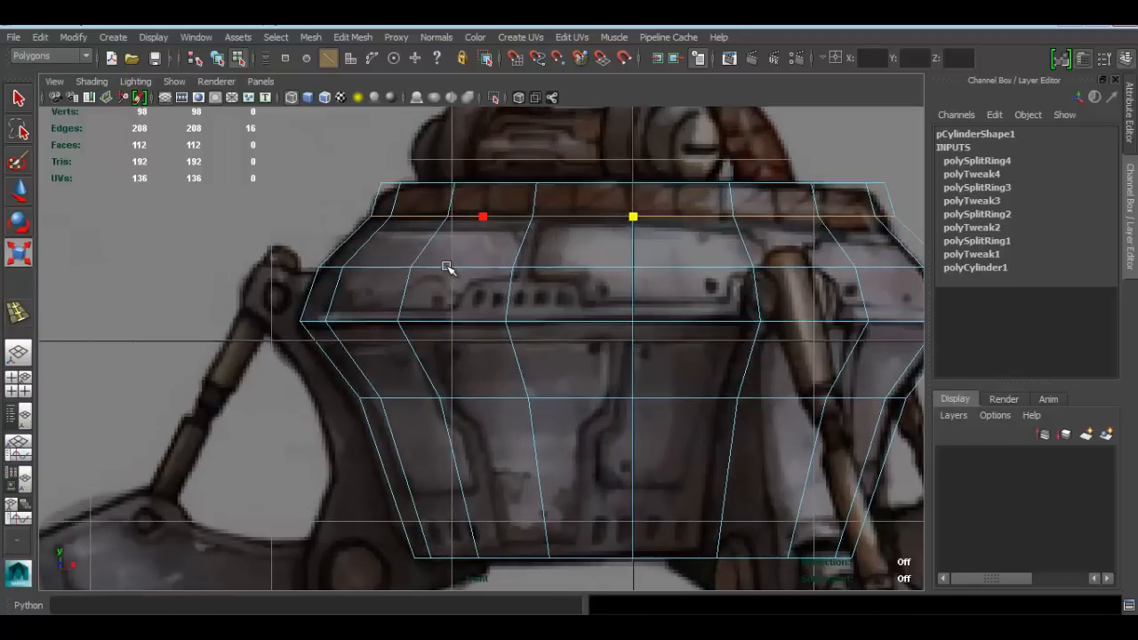
drag(633, 216, 632, 266)
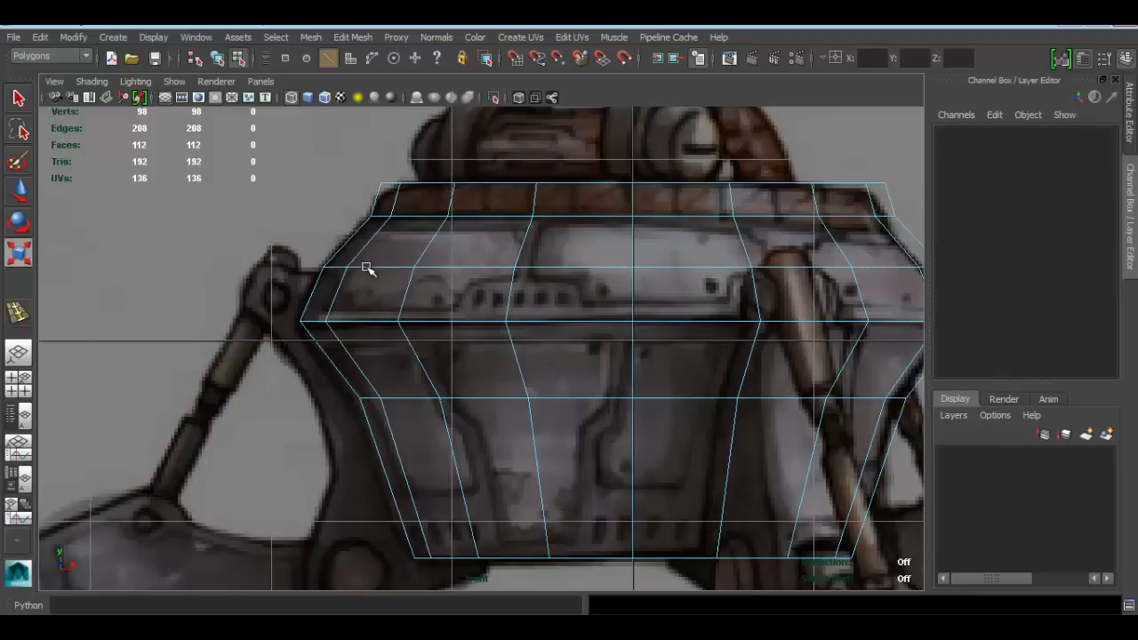
click(634, 269)
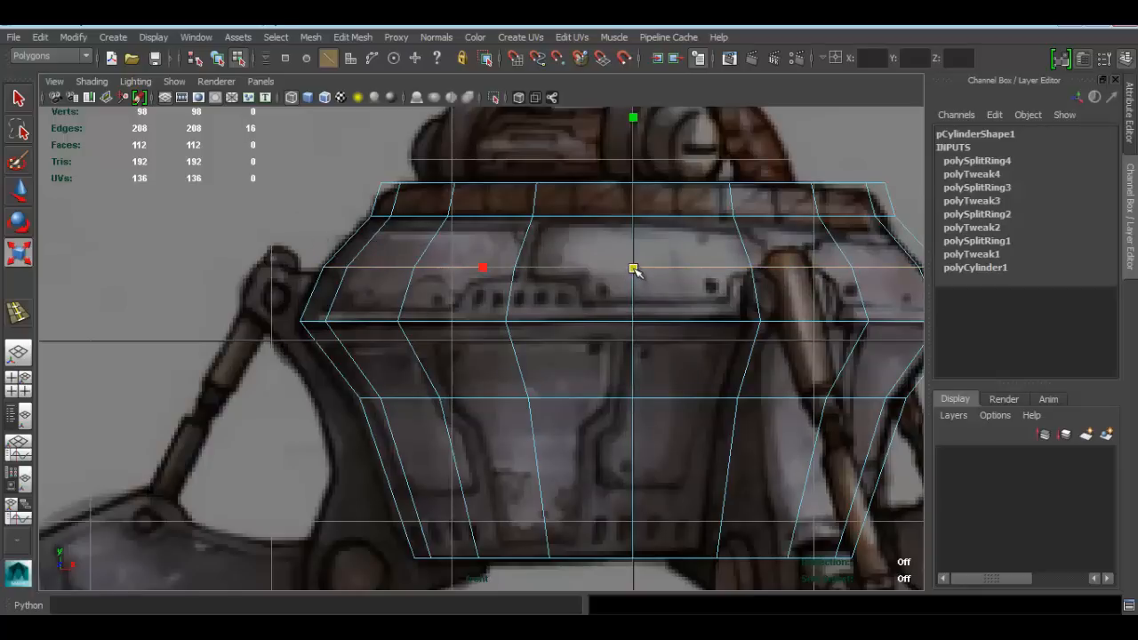